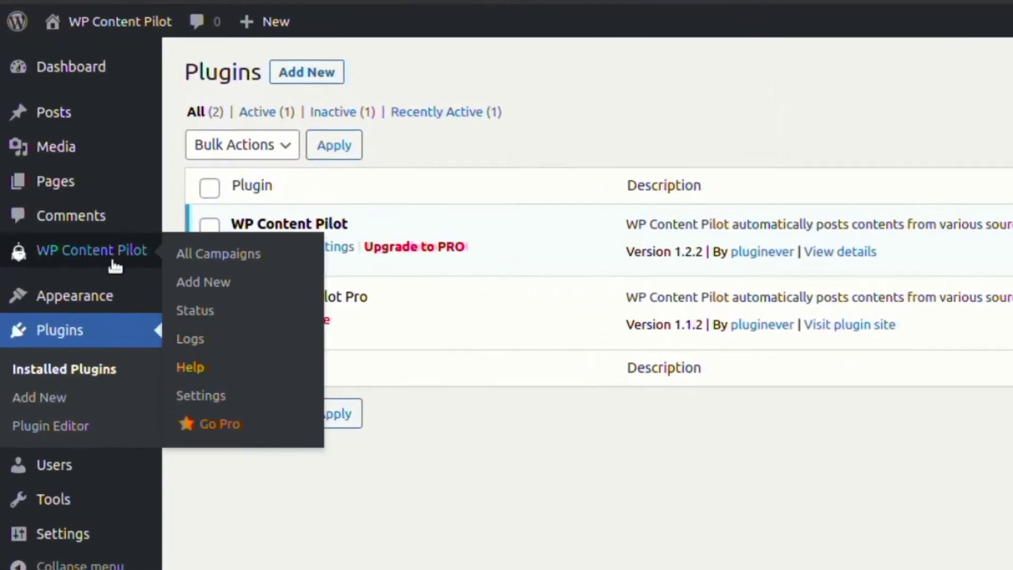
Create a new WP Content Pilot campaign with RSS feed as its type.
left_click(217, 253)
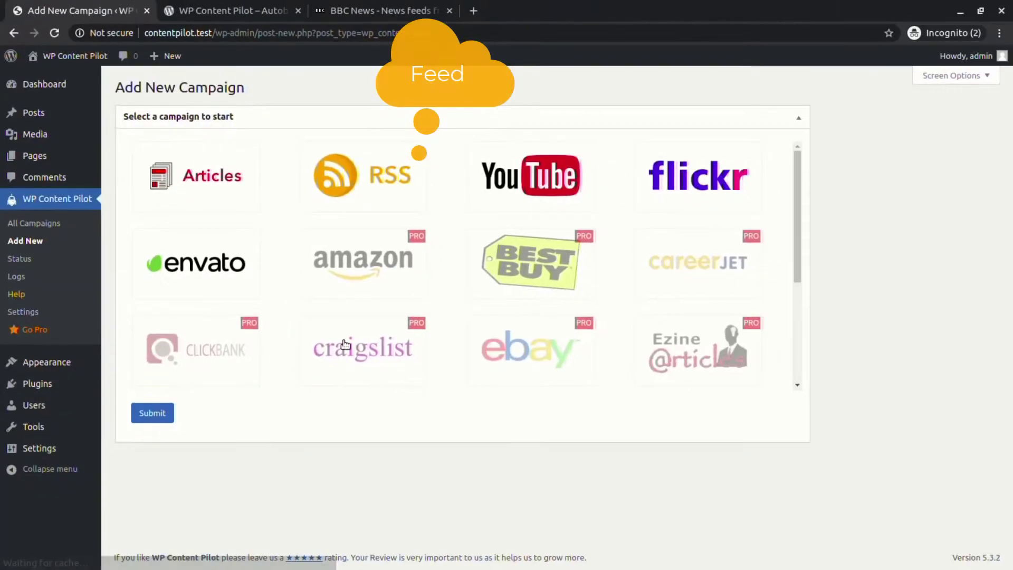
left_click(363, 176)
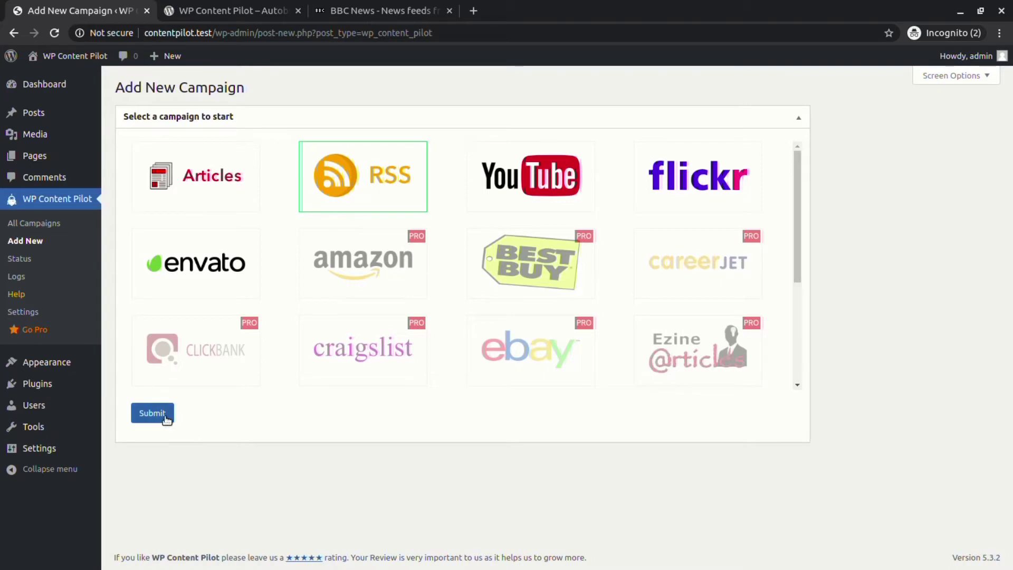
left_click(152, 413)
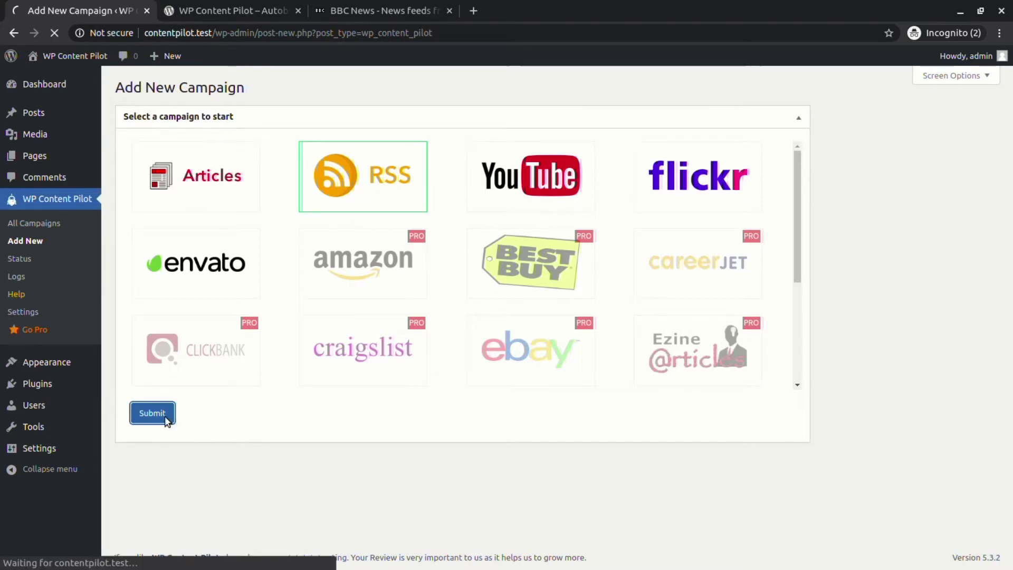
Title the campaign RSS with target 20, frequency 1, and switch its status to active.
left_click(152, 412)
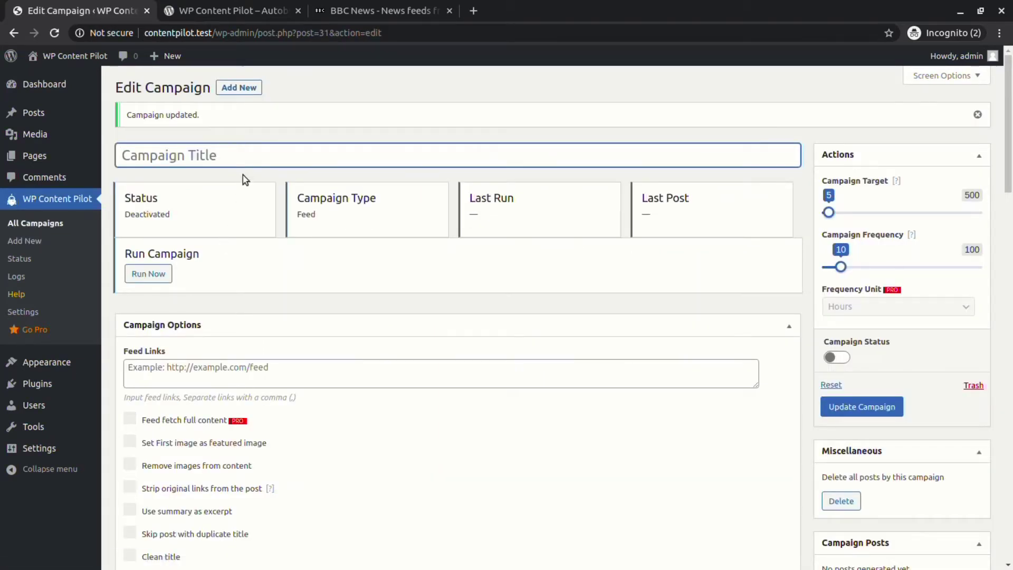
type("R")
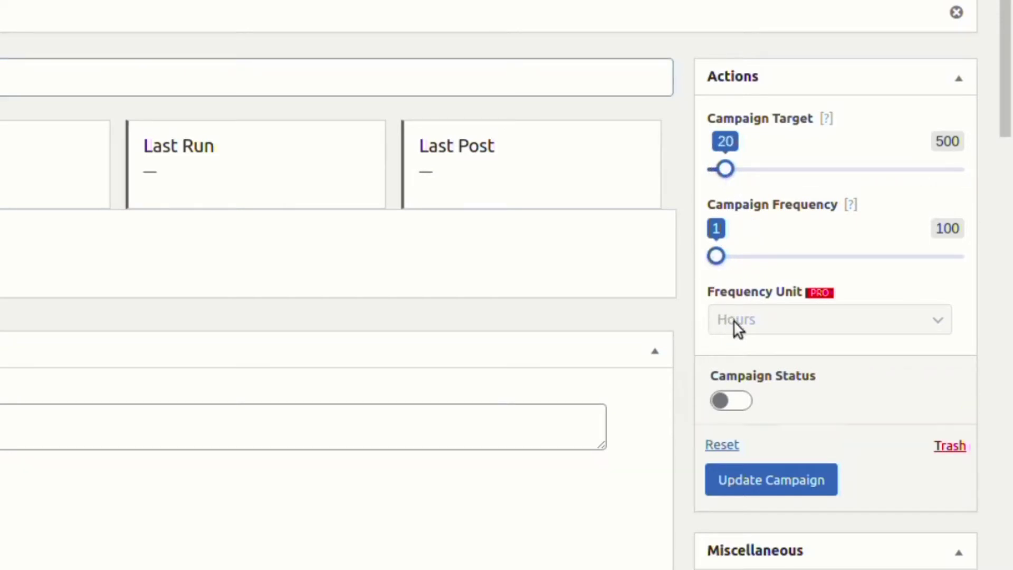
left_click(771, 479)
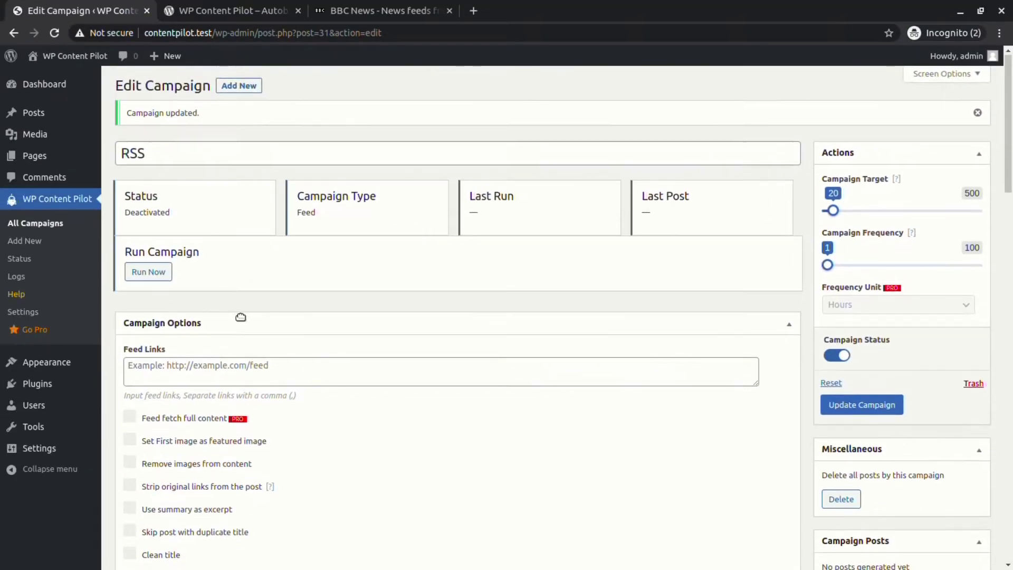
Add the BBC news feed URL, use summaries as excerpts, and assign the Feed category and tag.
left_click(381, 10)
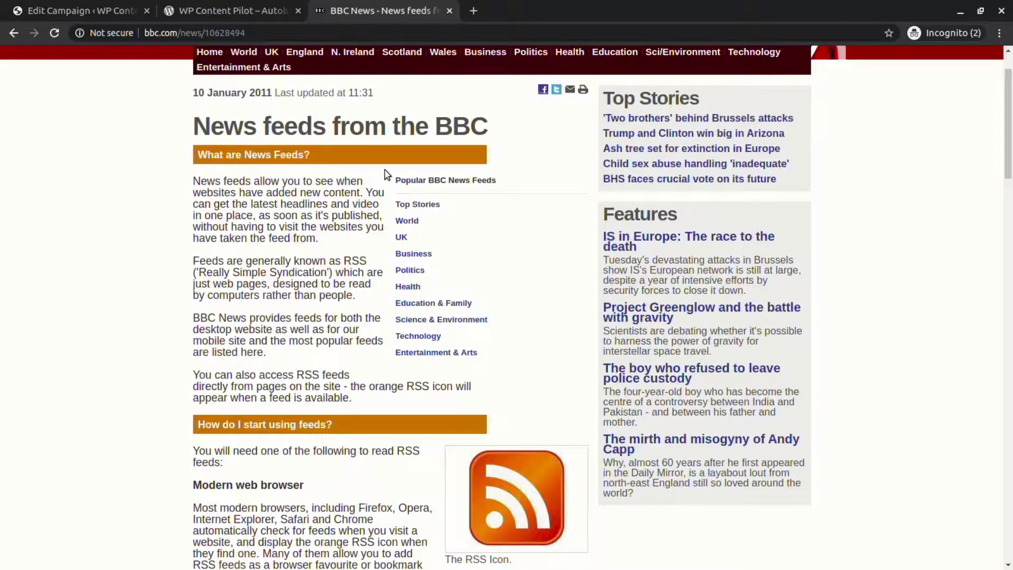
scroll("up", 3)
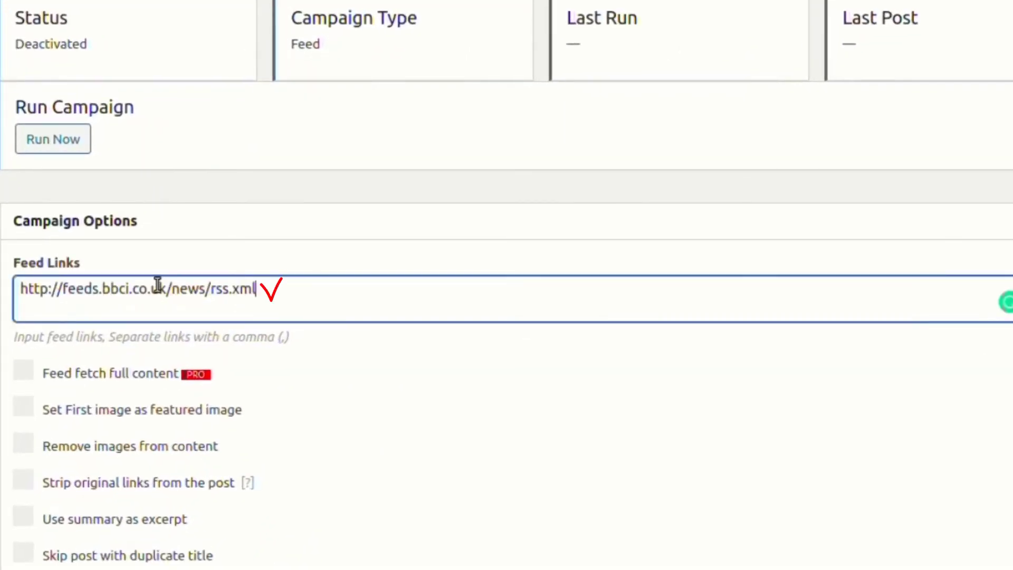
scroll("down", 3)
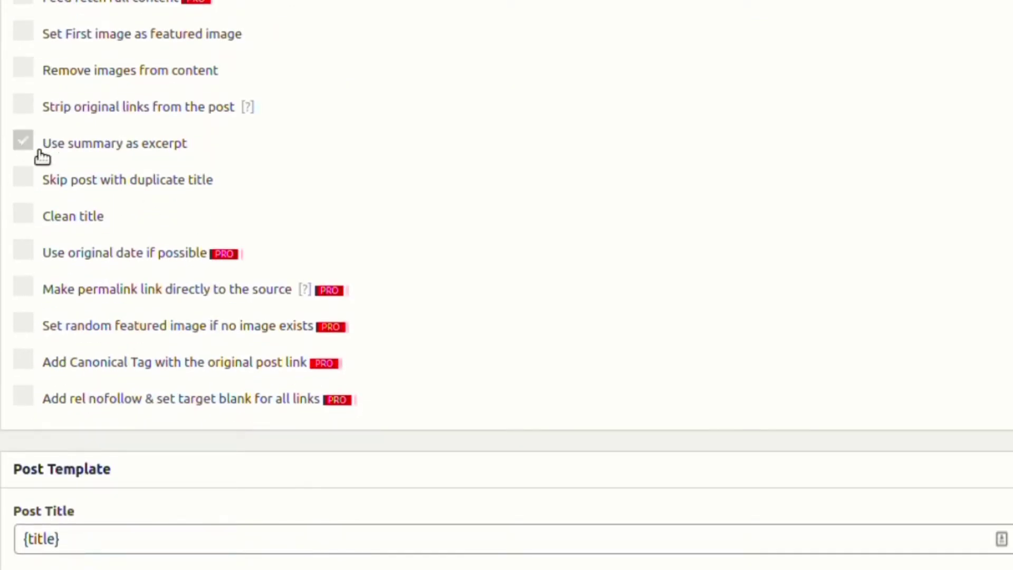
scroll("down", 3)
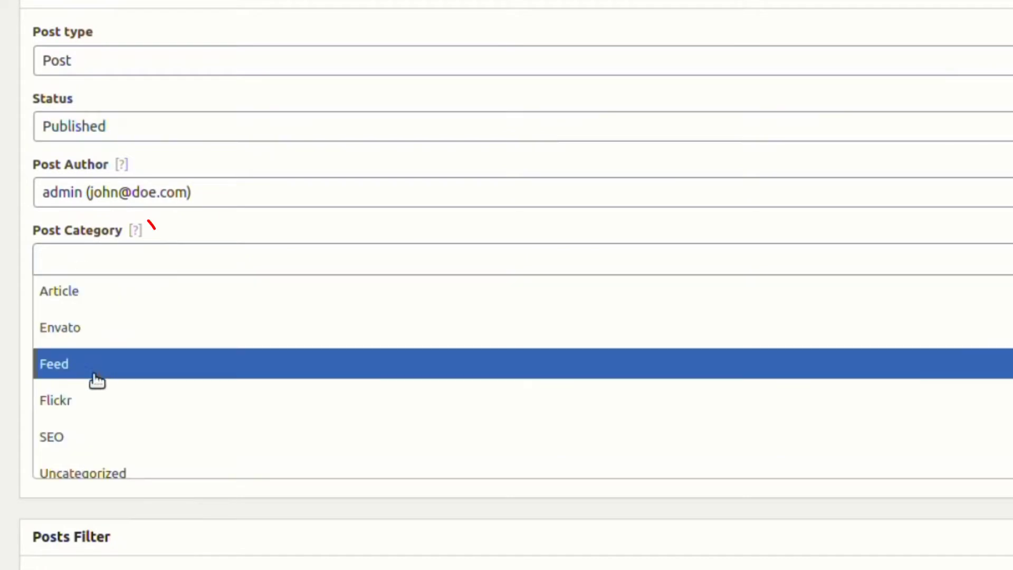
left_click(54, 364)
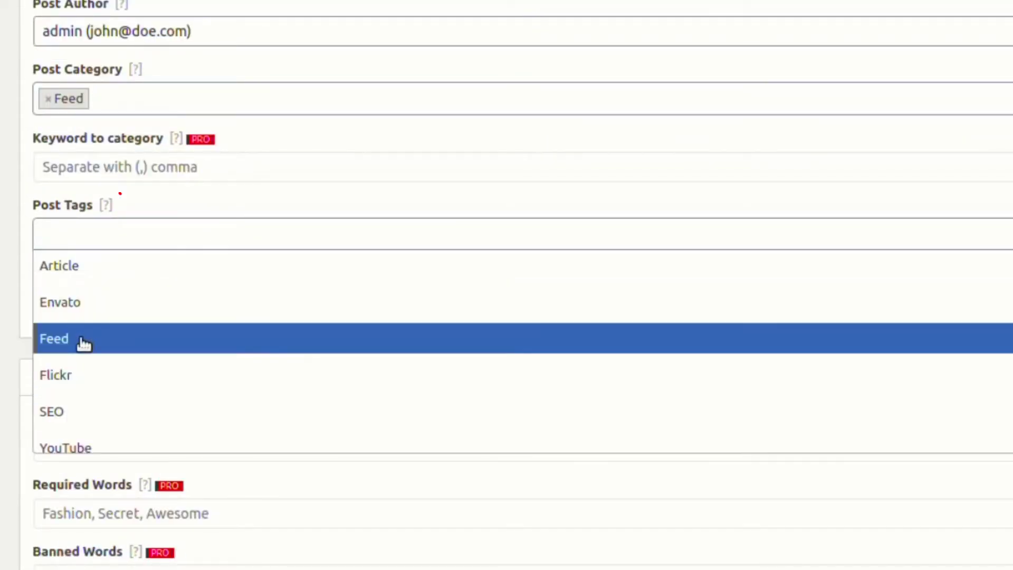
left_click(54, 338)
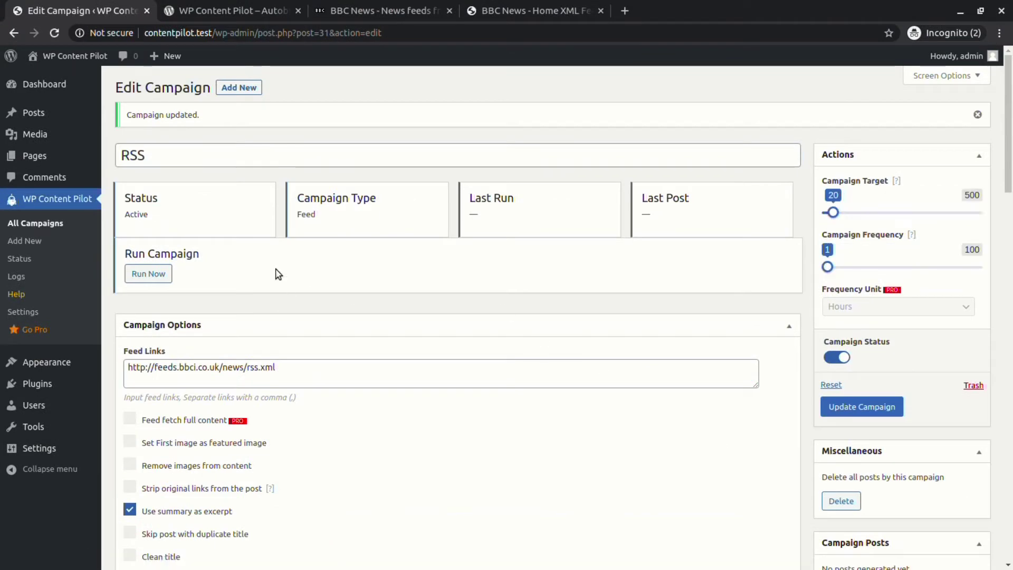
Run the campaign to publish a first BBC post, then limit titles to 5 words and content to 10.
left_click(147, 273)
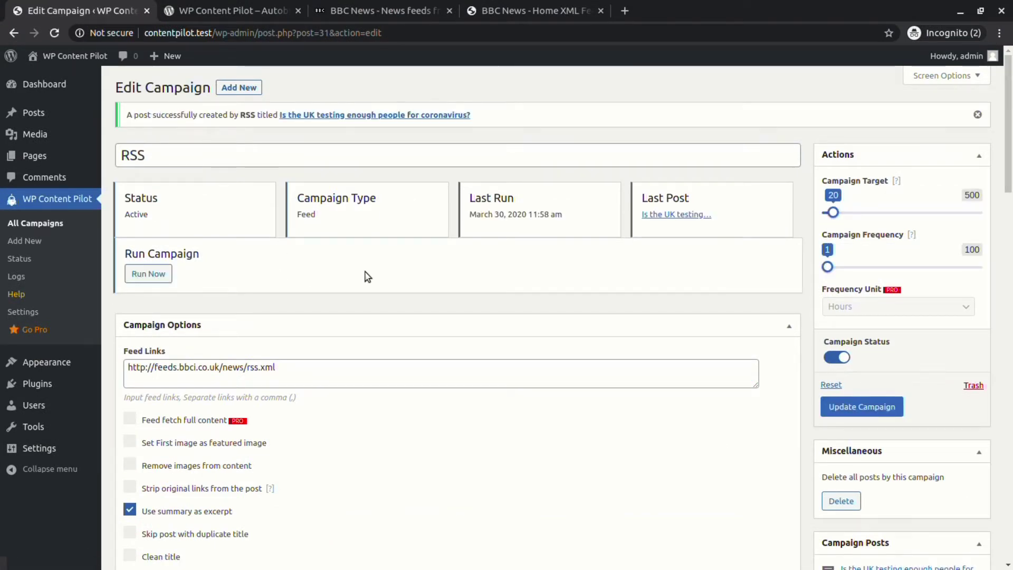
mouse_move(279, 130)
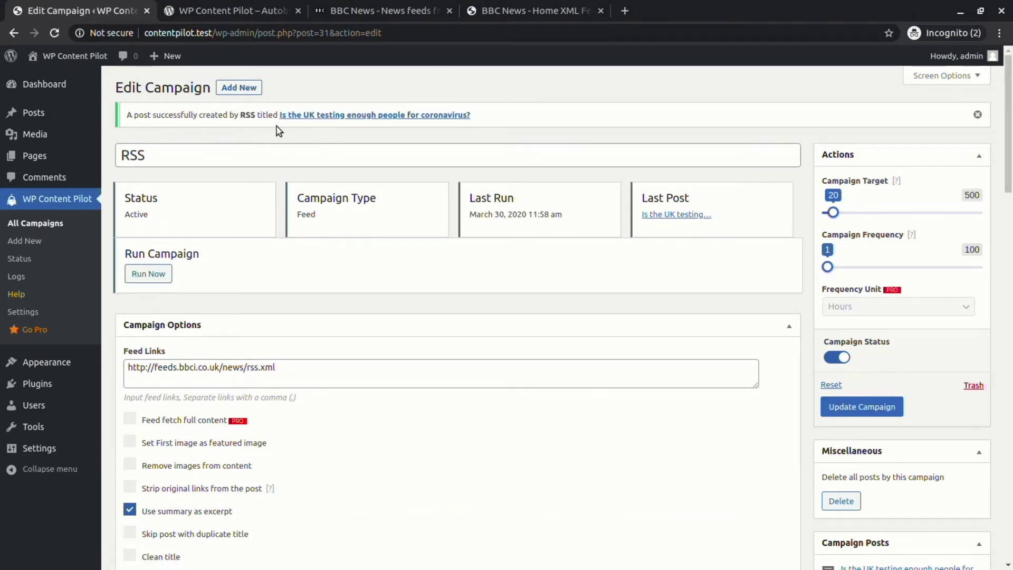
left_click(374, 114)
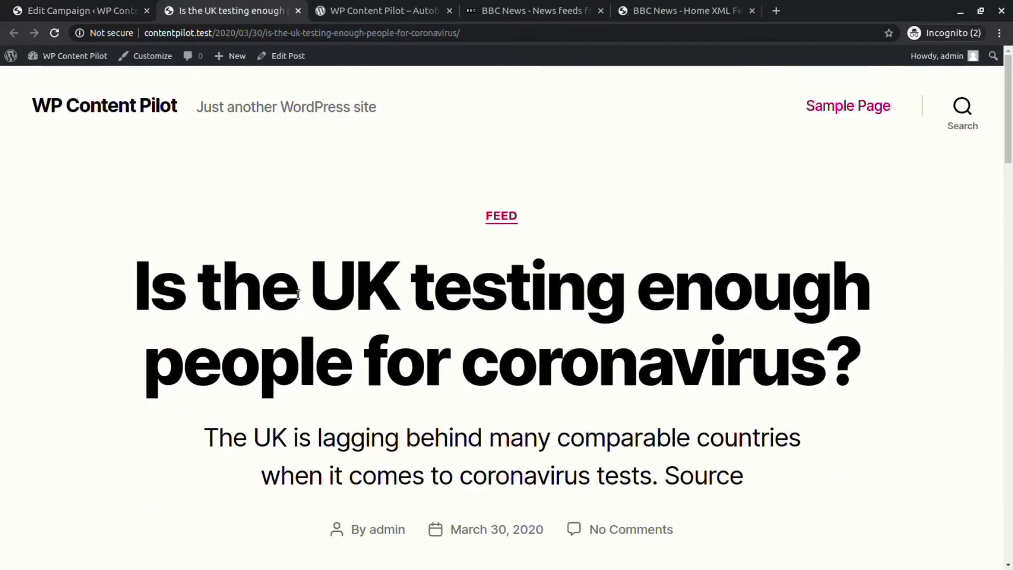
scroll("down", 3)
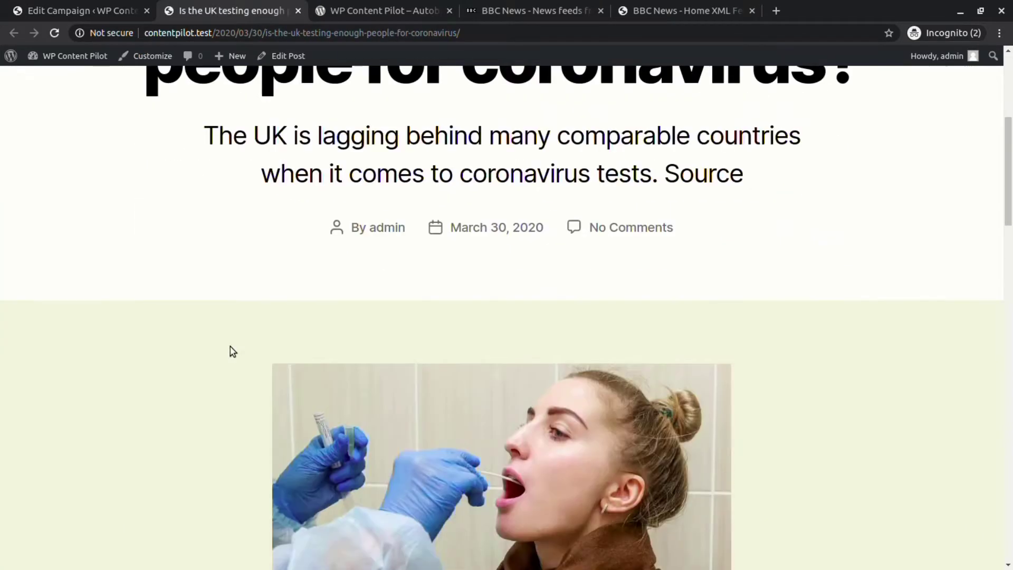
left_click(77, 10)
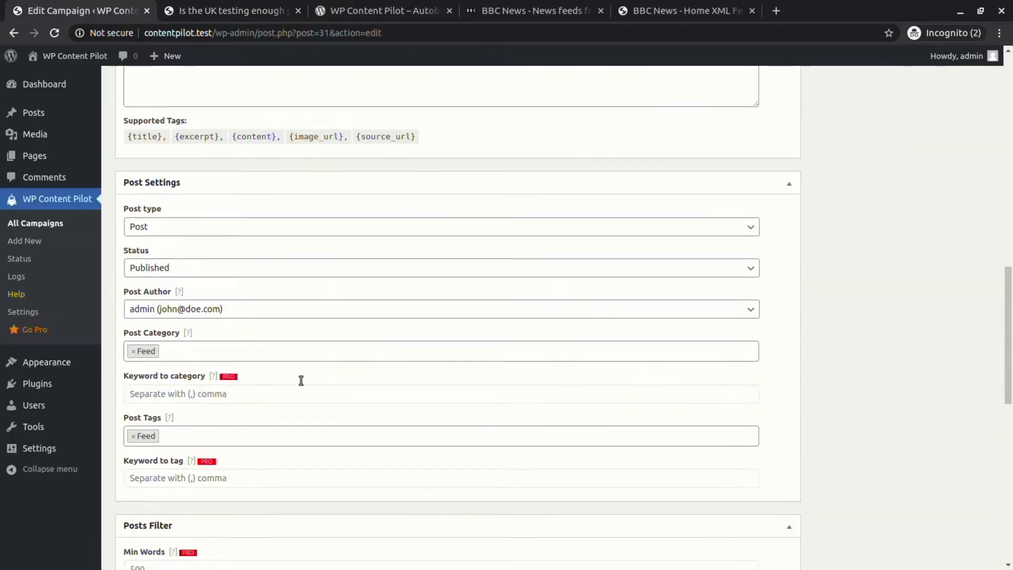
scroll("down", 3)
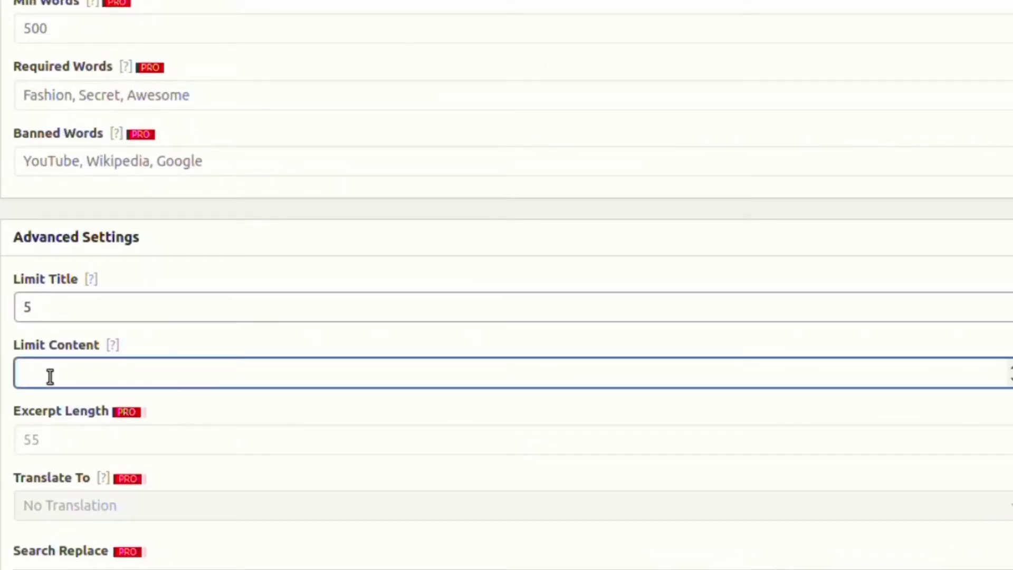
type("10")
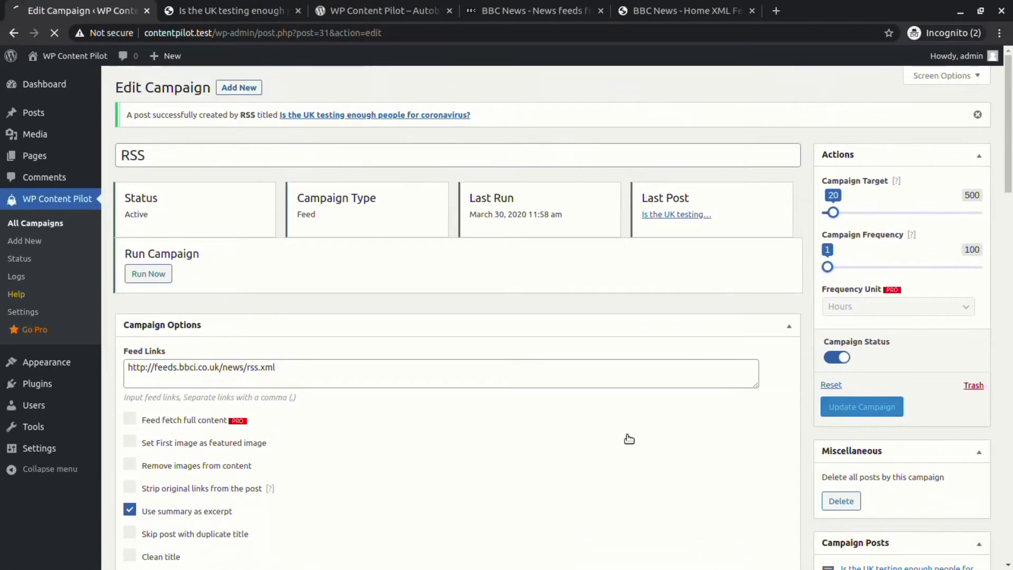
Run the campaign again, review the truncated Billy Joe Saunders post, and bring up the installed plugins list.
left_click(148, 273)
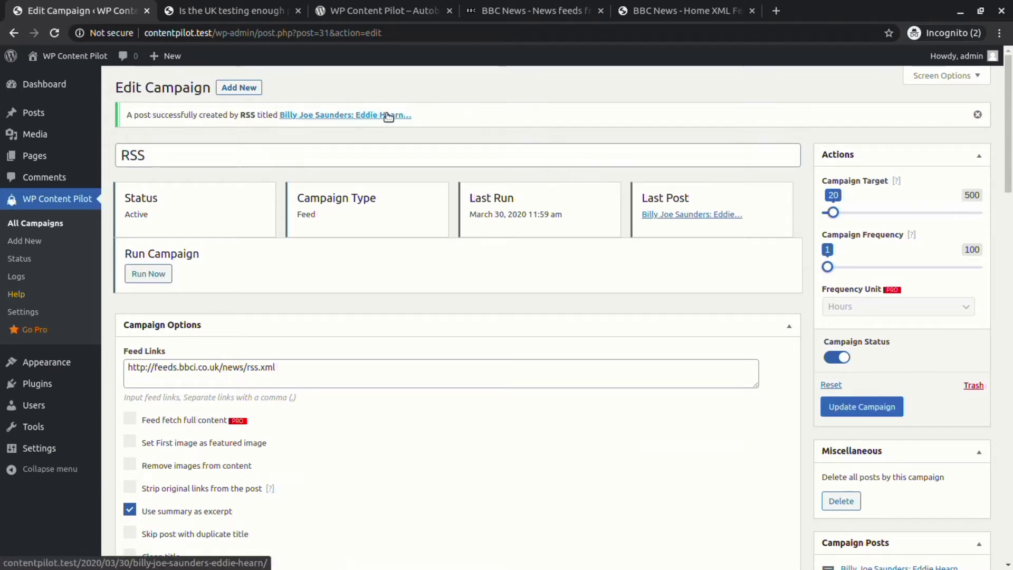
left_click(344, 115)
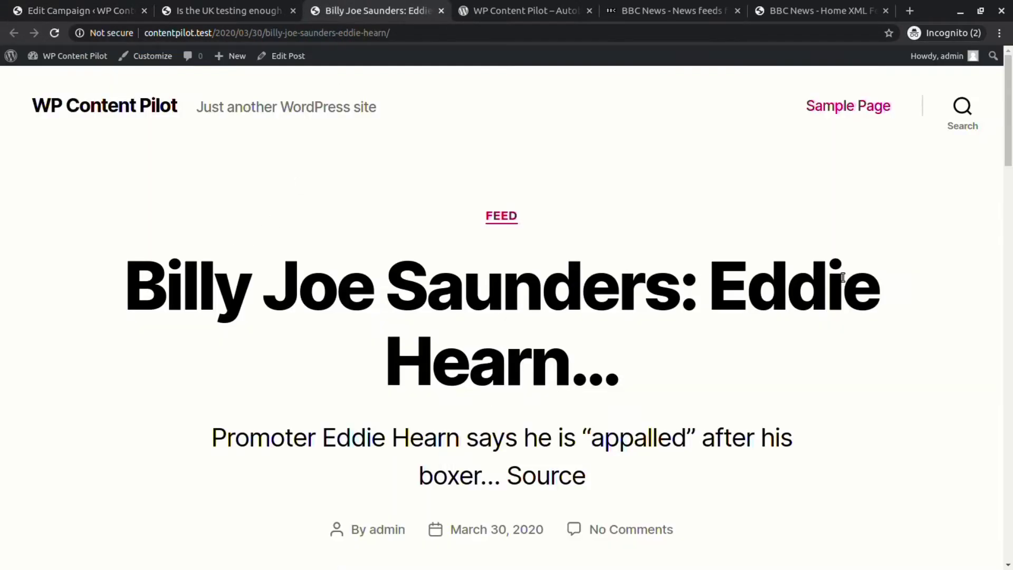
scroll("down", 3)
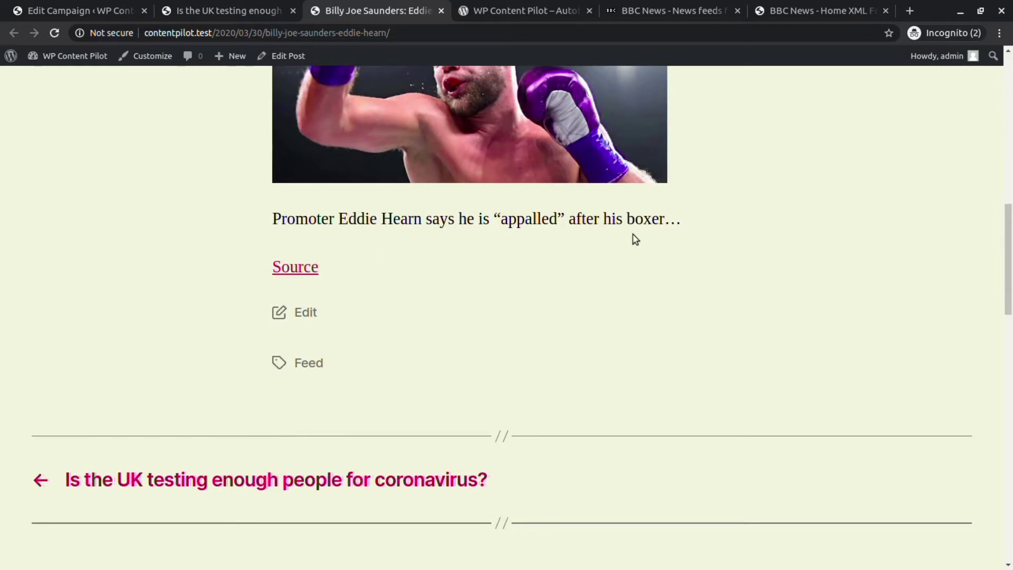
left_click(77, 11)
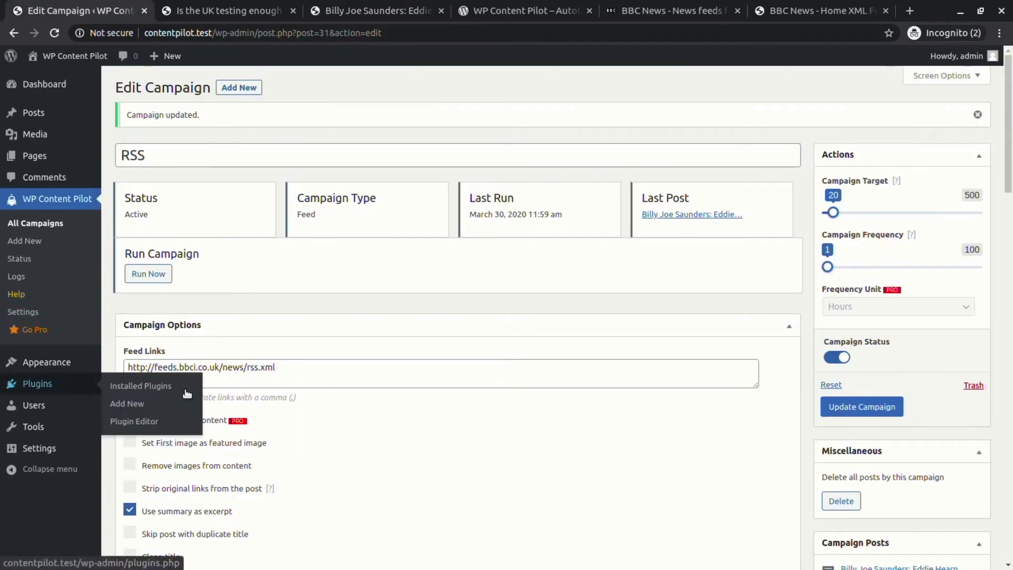
left_click(141, 387)
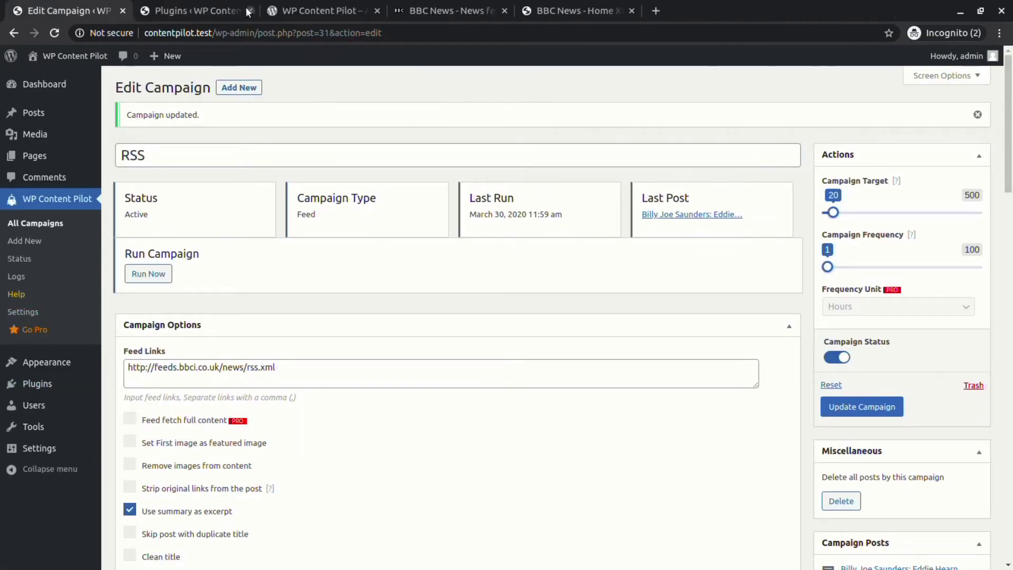
Activate the WP Content Pilot Pro plugin from the installed plugins list.
left_click(194, 10)
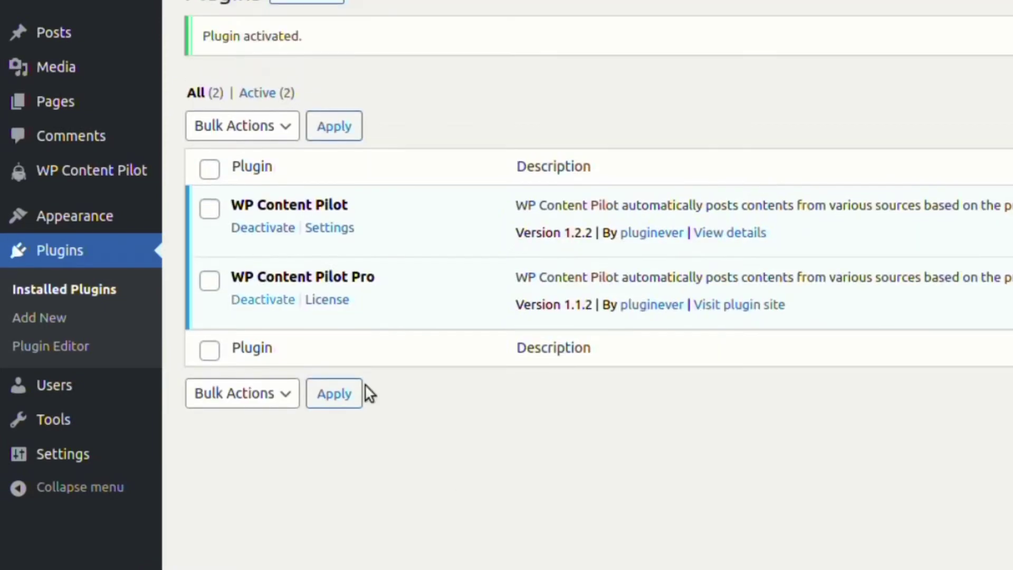
left_click(92, 170)
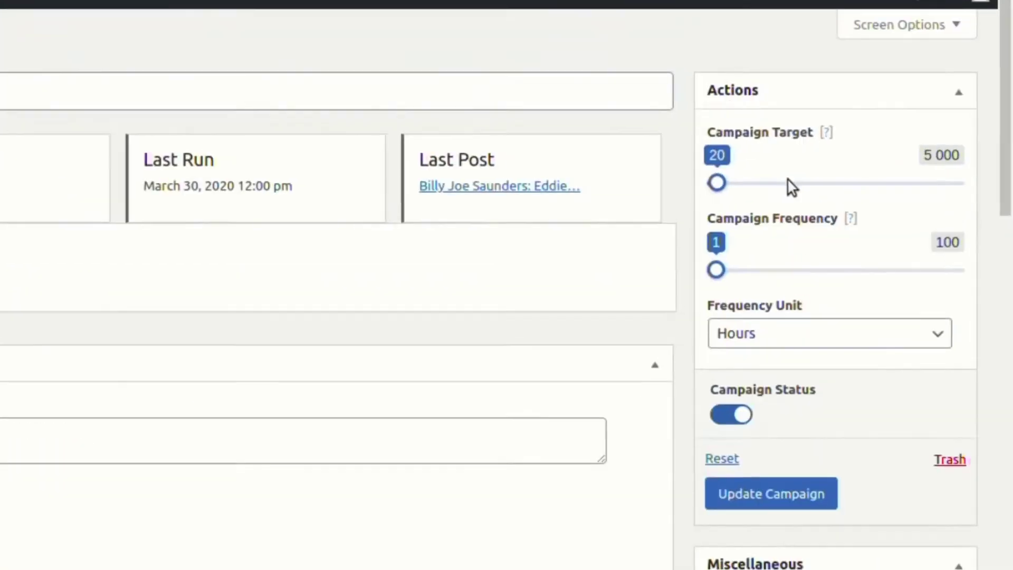
left_click(830, 332)
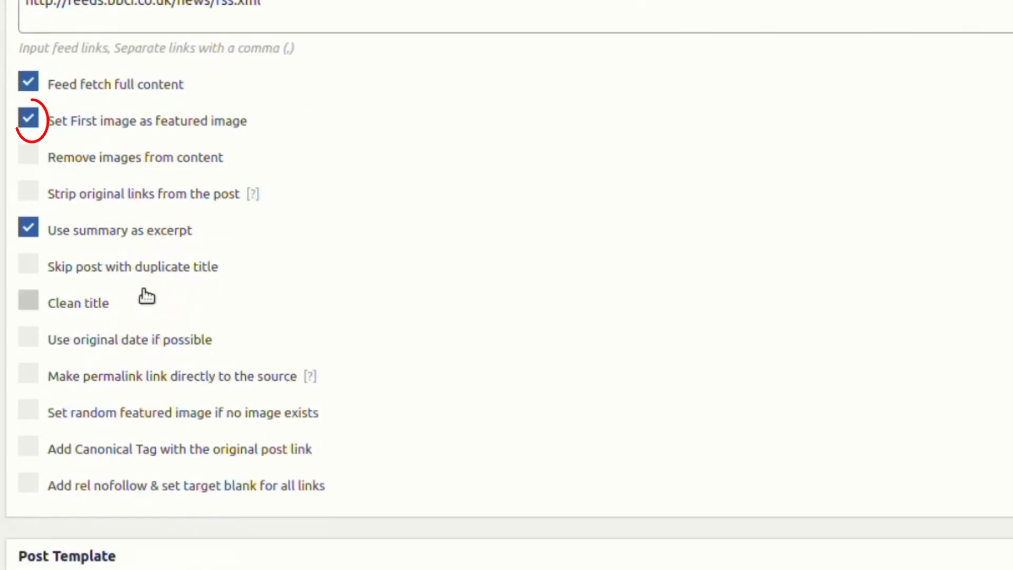
Enable duplicate-title skipping, original dates, link stripping, random featured images, canonical tags and nofollow.
scroll("down", 3)
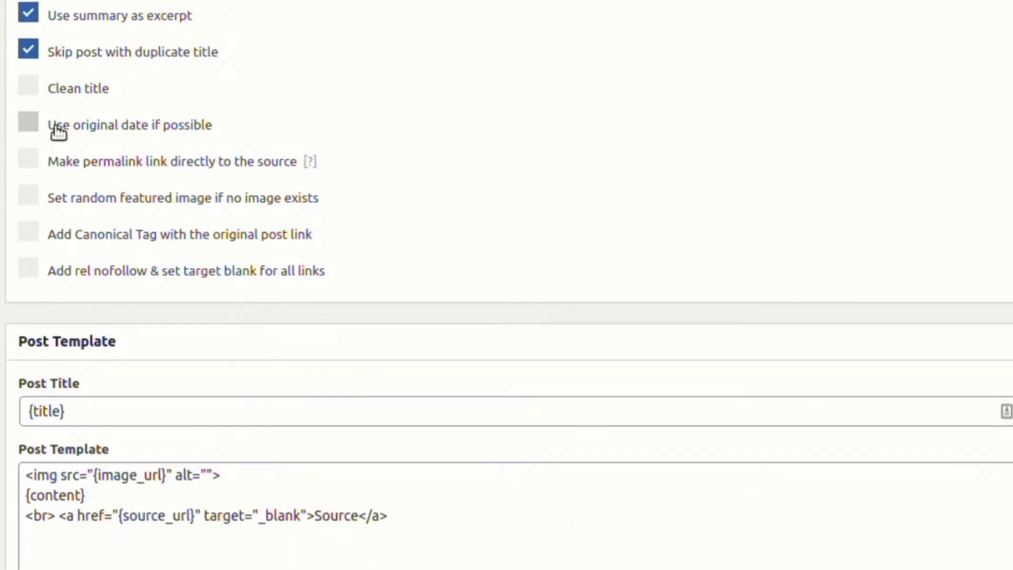
left_click(28, 124)
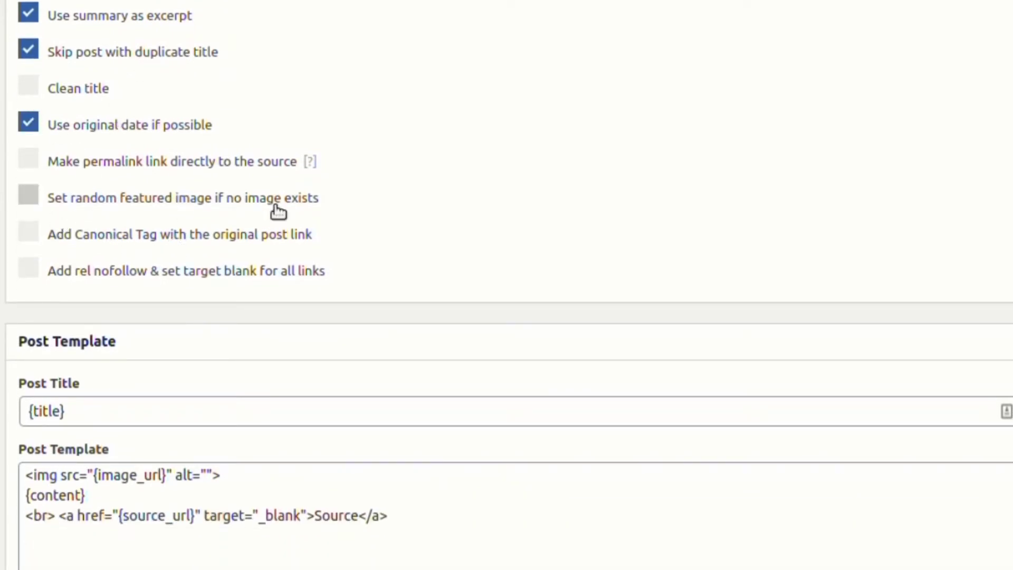
left_click(28, 198)
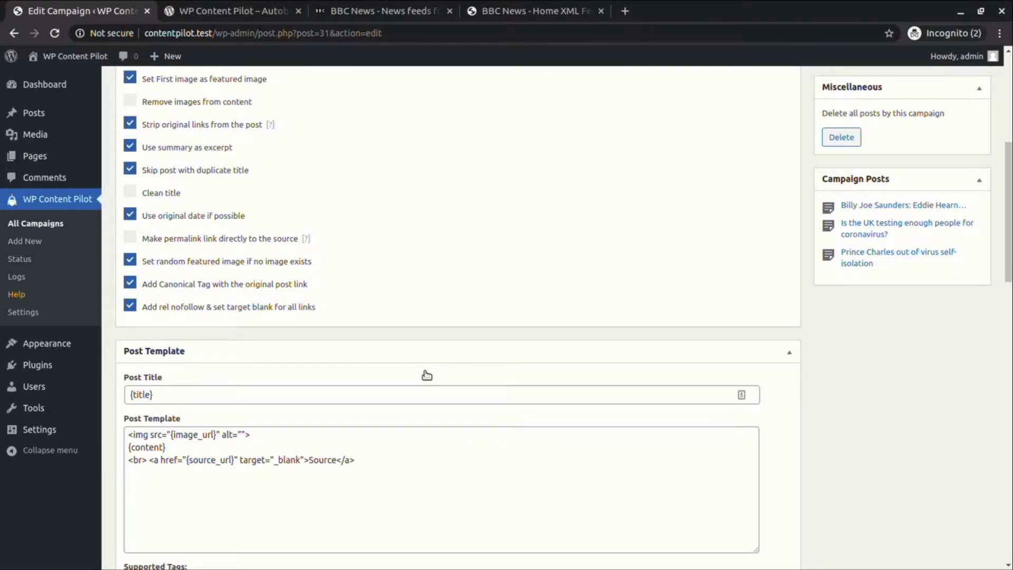
Map the keyword Corona to categories and tags, require 600 minimum words, and update the campaign.
scroll("up", 3)
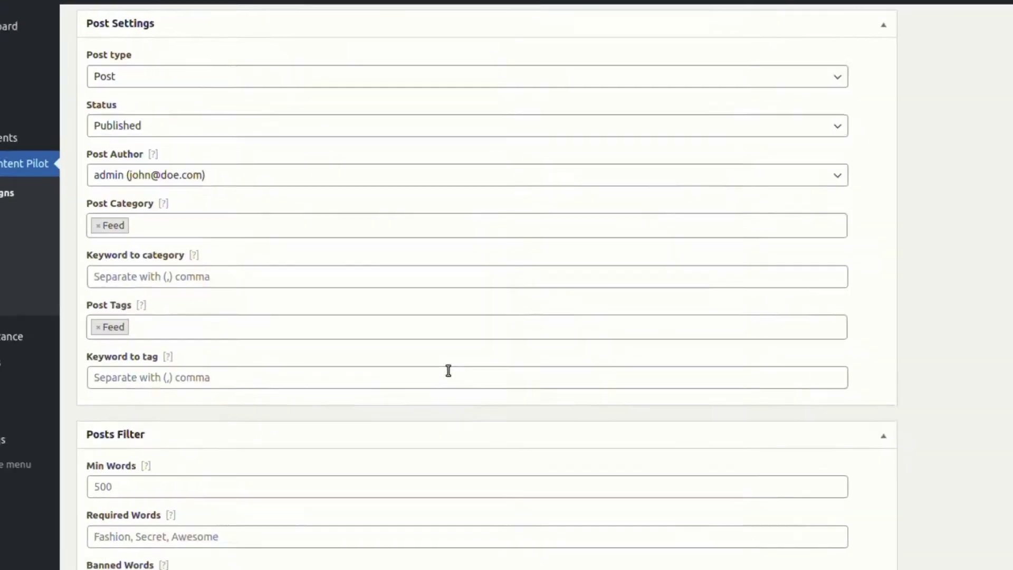
type("C")
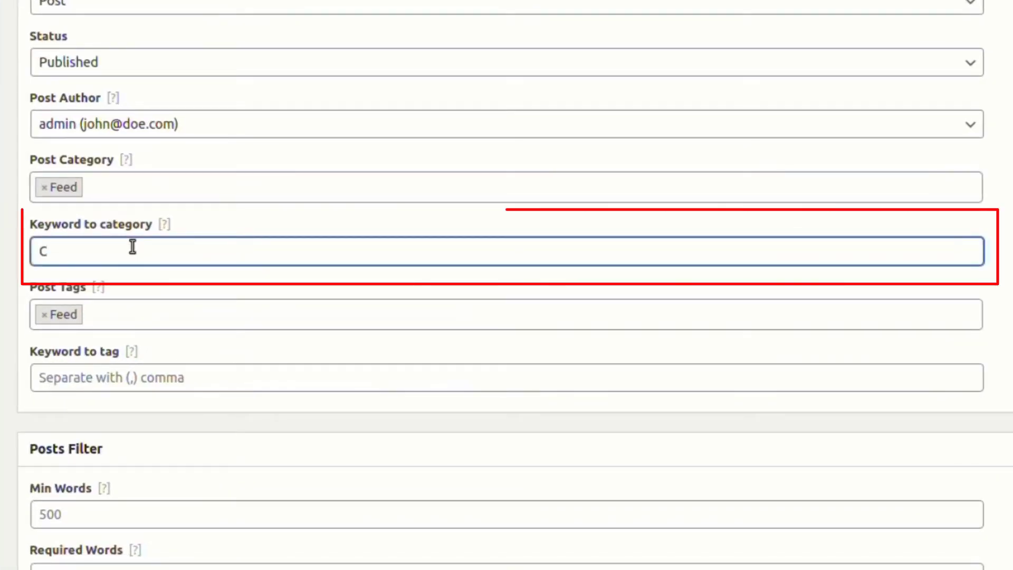
type("orona")
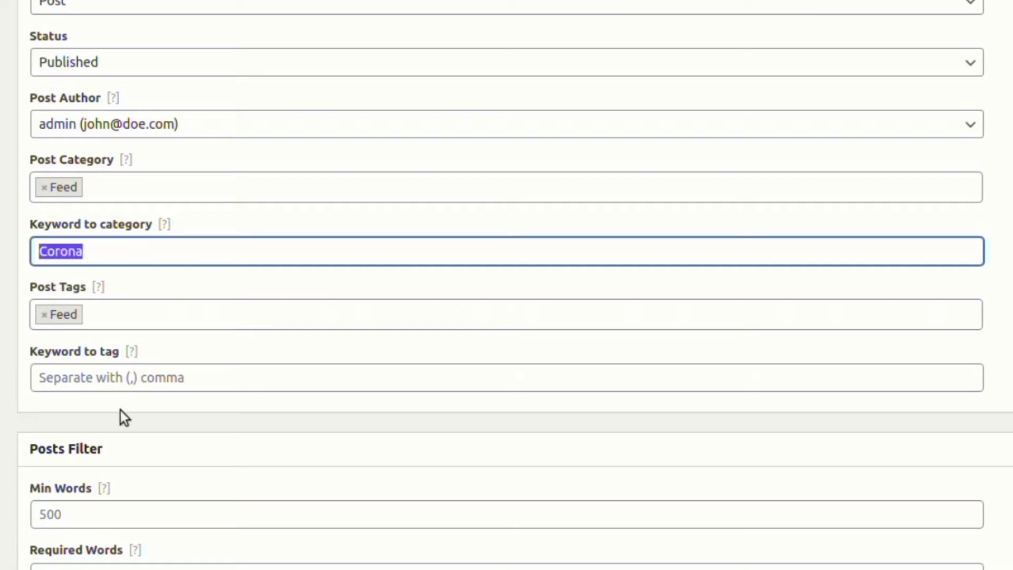
scroll("down", 3)
type("600")
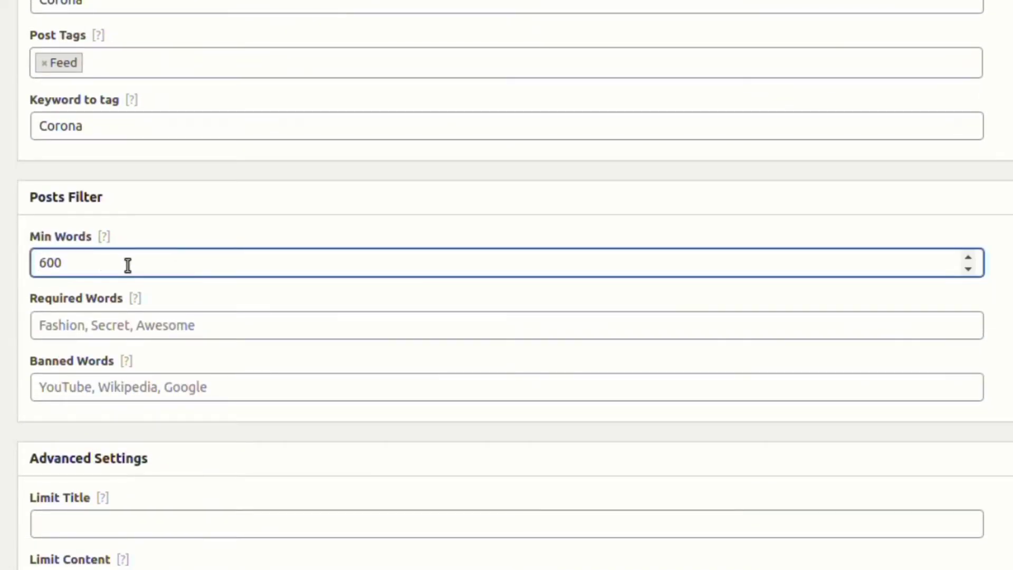
scroll("down", 3)
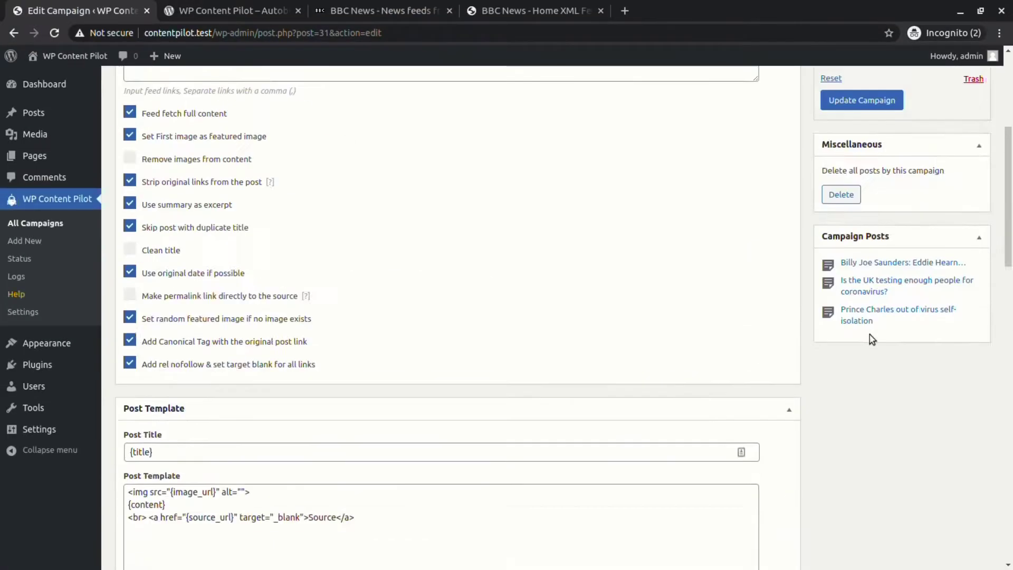
left_click(862, 101)
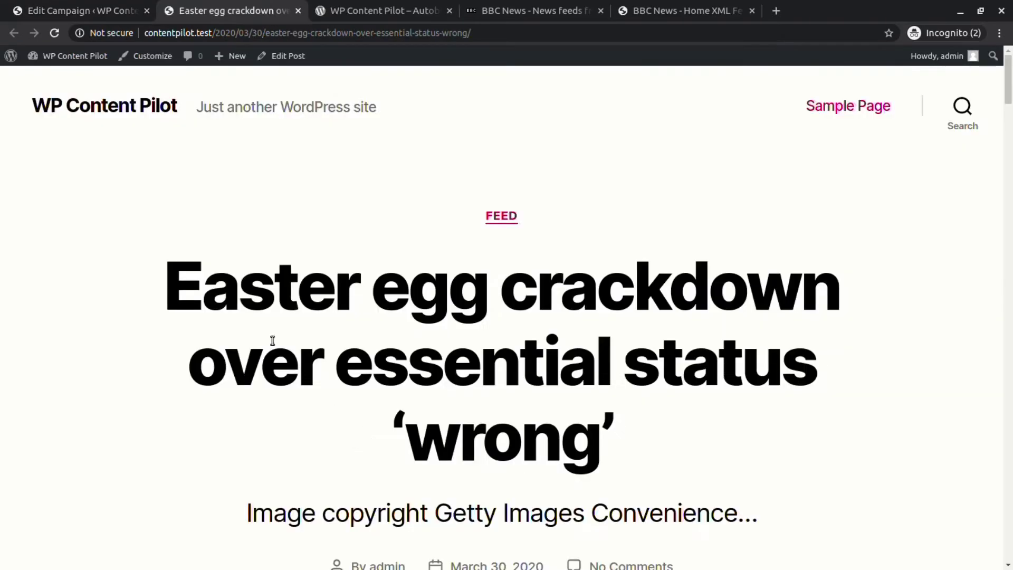
scroll("down", 3)
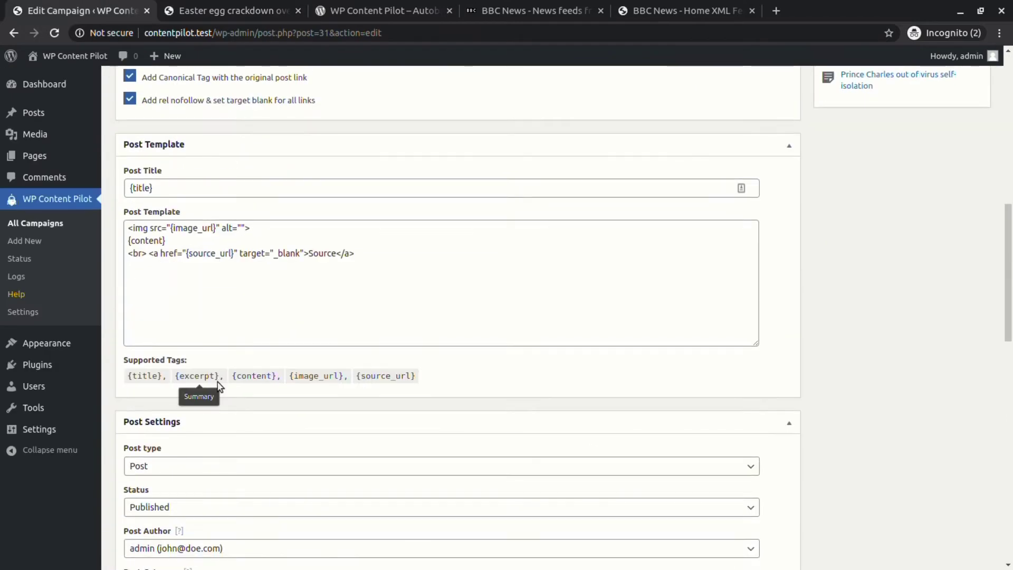
left_click(232, 10)
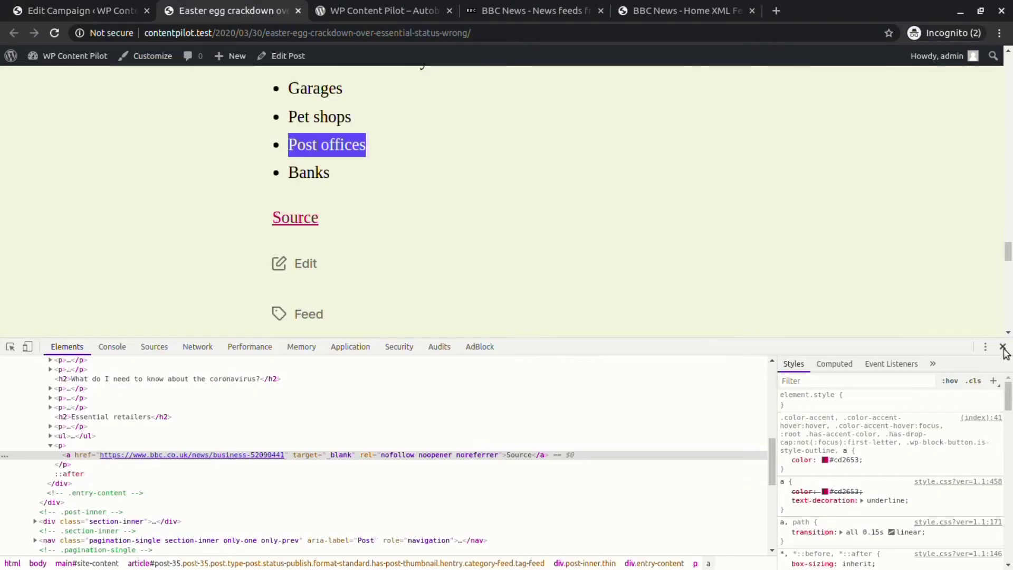
left_click(1003, 348)
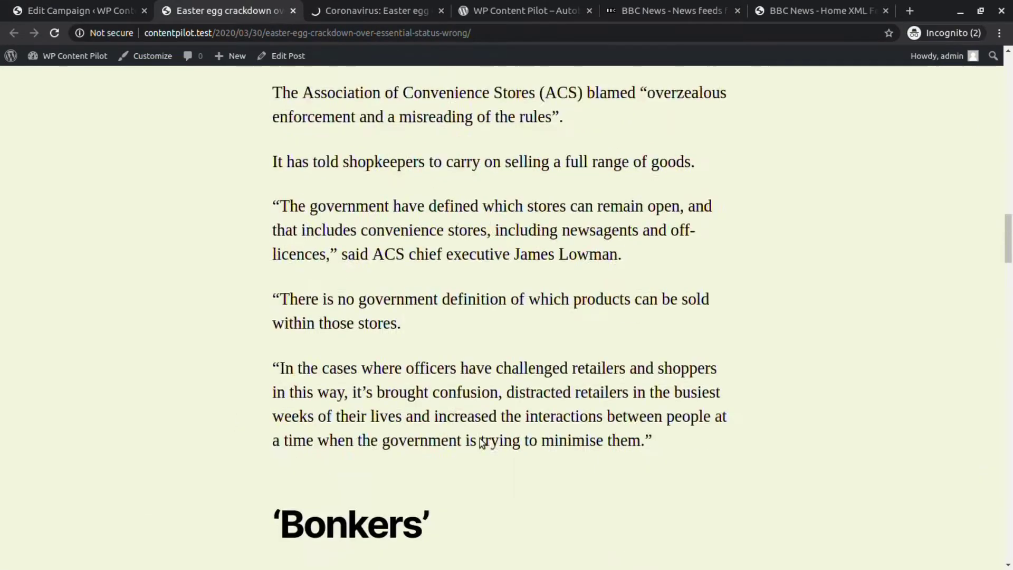
left_click(375, 10)
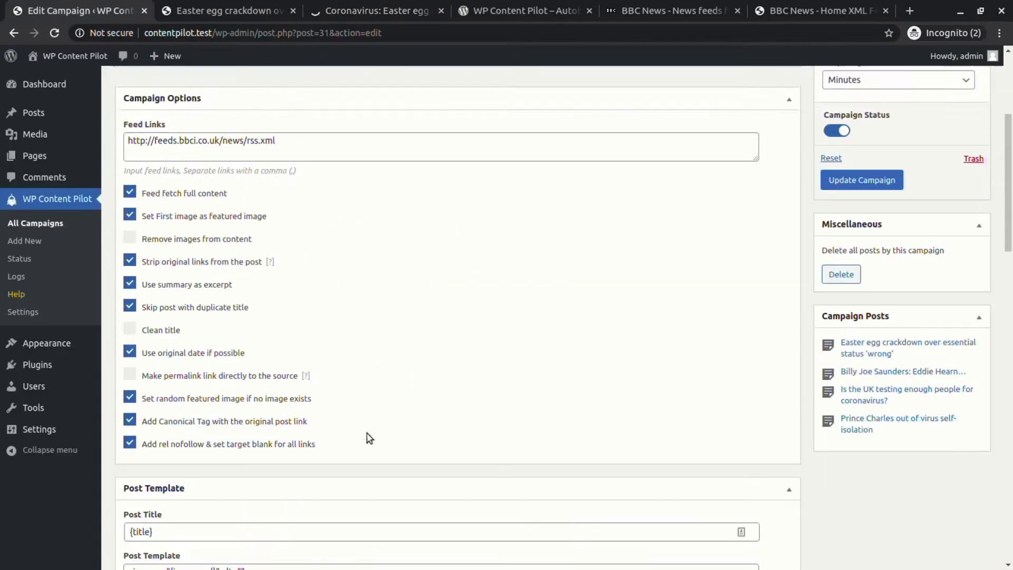
Set Translate To Danish, run the campaign, and open the resulting Danish Elton John post for editing.
scroll("down", 3)
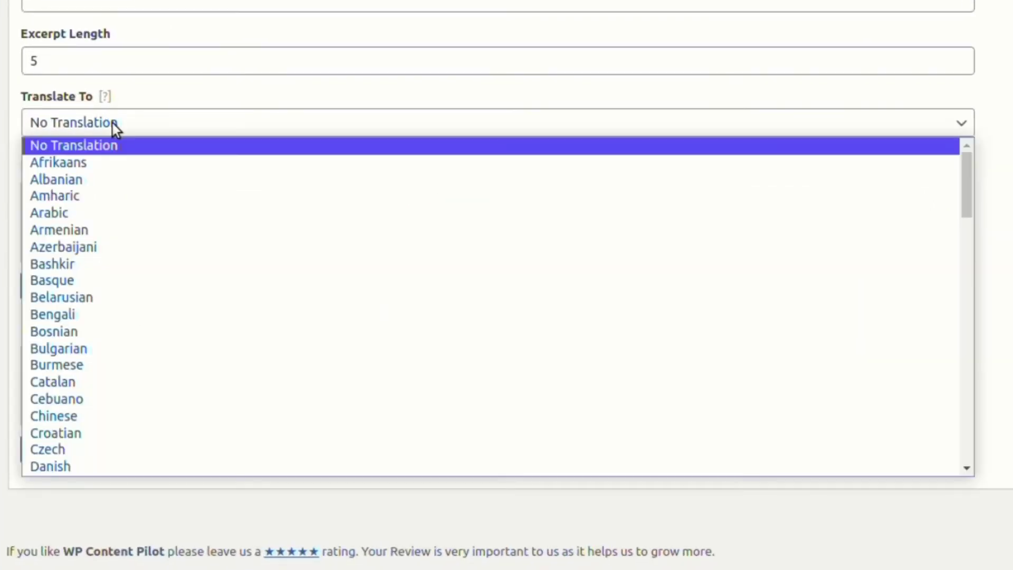
mouse_move(133, 298)
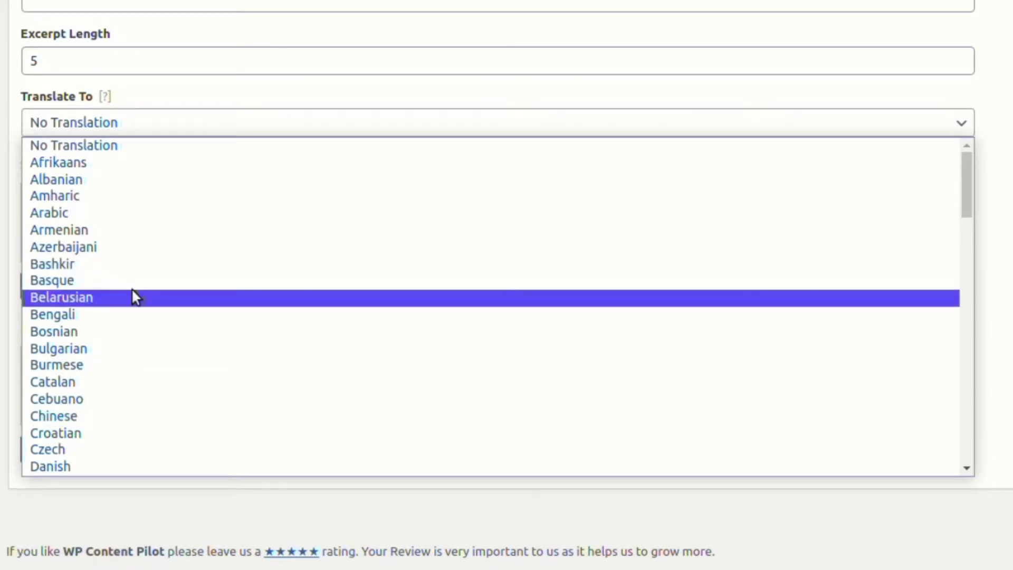
left_click(50, 466)
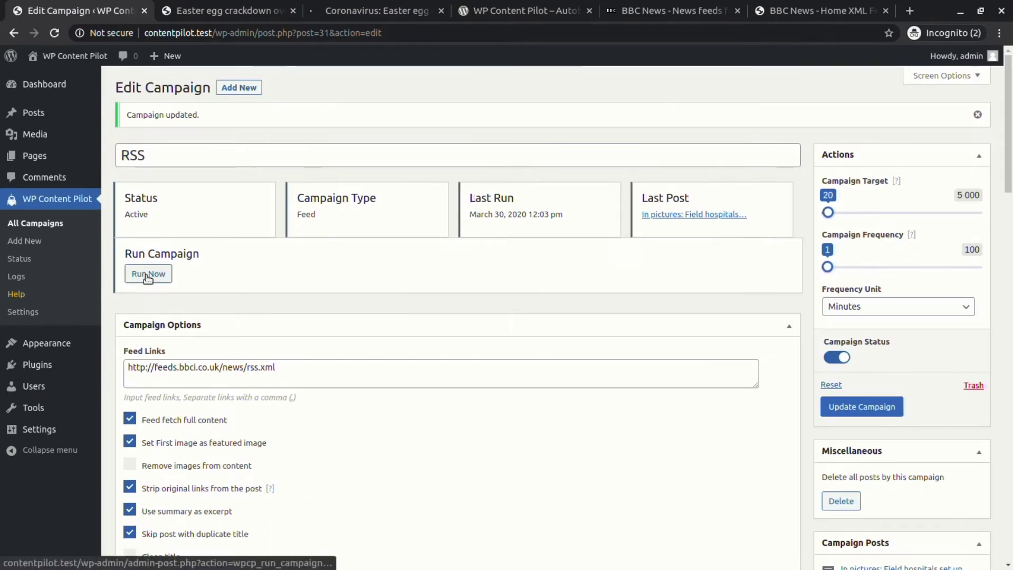
left_click(147, 273)
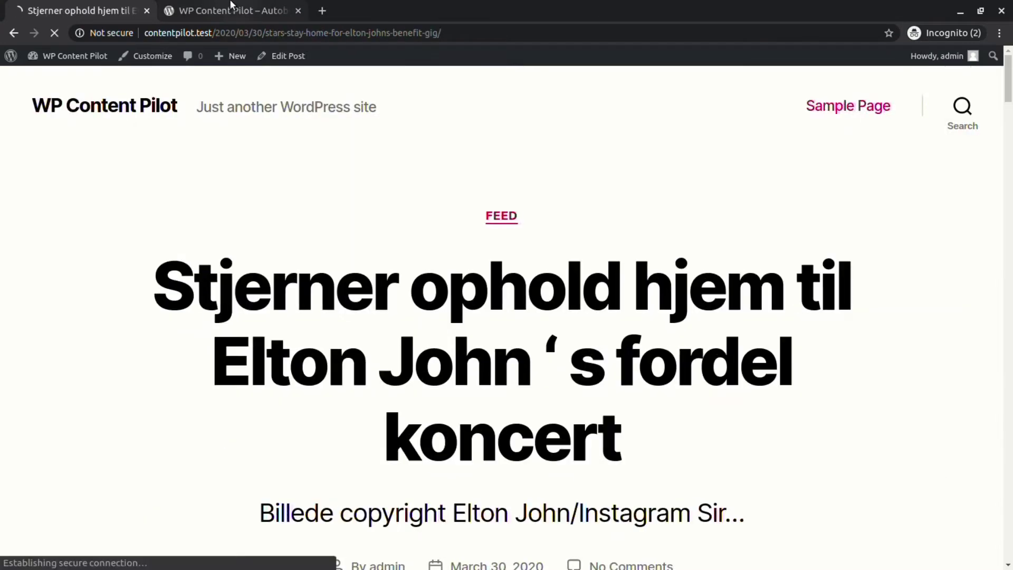
scroll("down", 3)
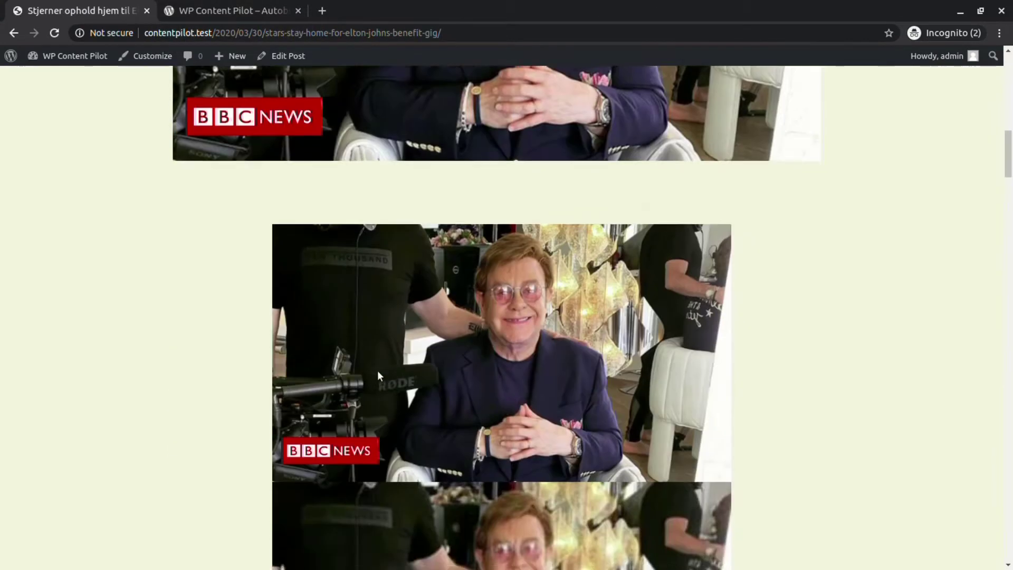
scroll("down", 3)
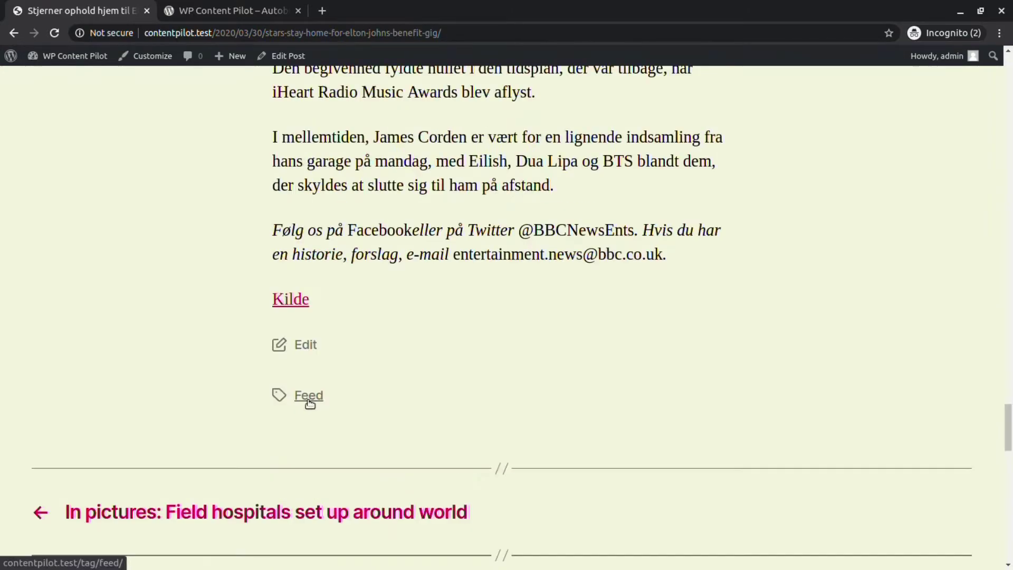
left_click(305, 344)
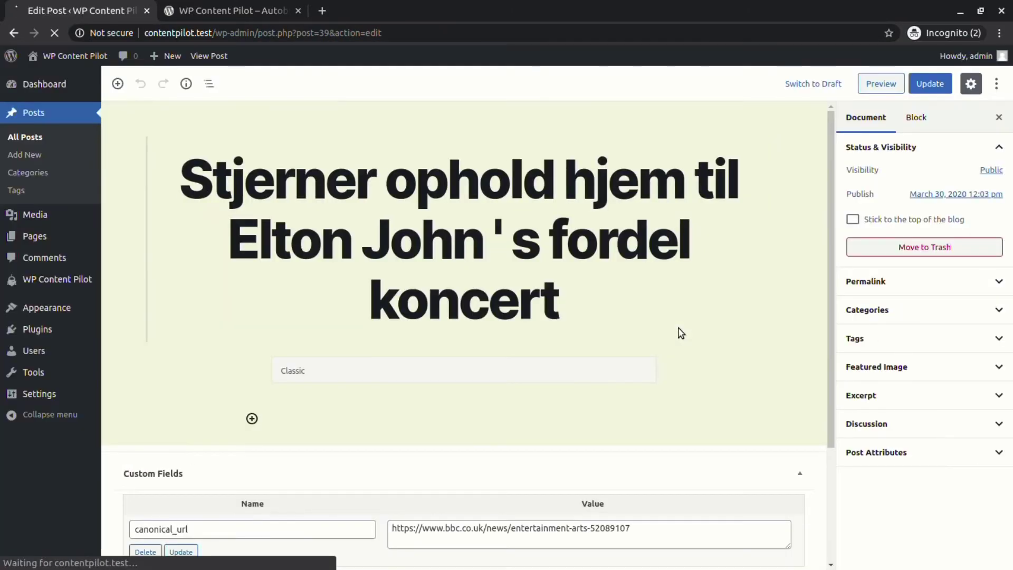
Save a Meta/Value post meta pair, run the campaign, and open the Danish EasyJet post in the editor.
scroll("down", 3)
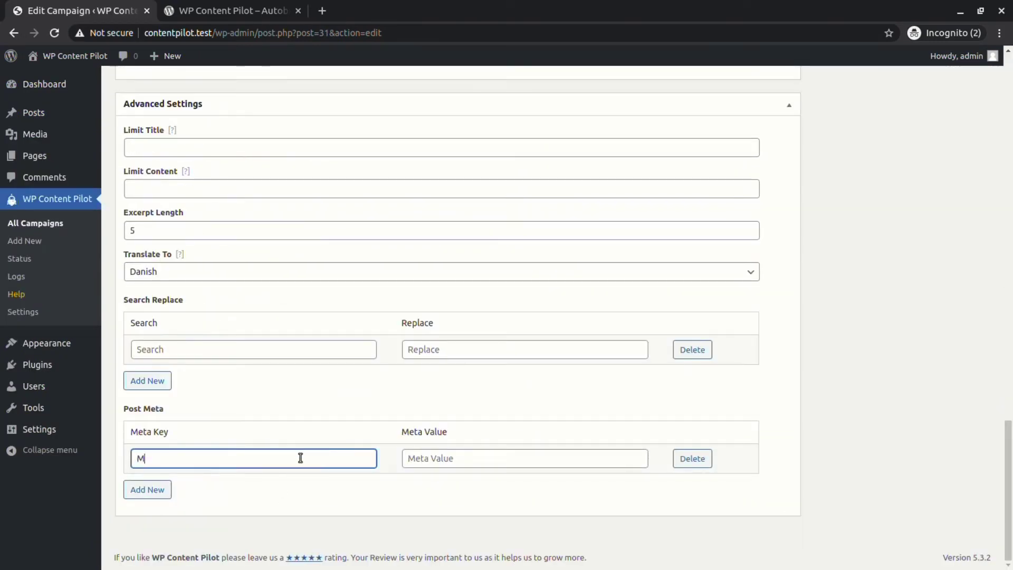
type("Value")
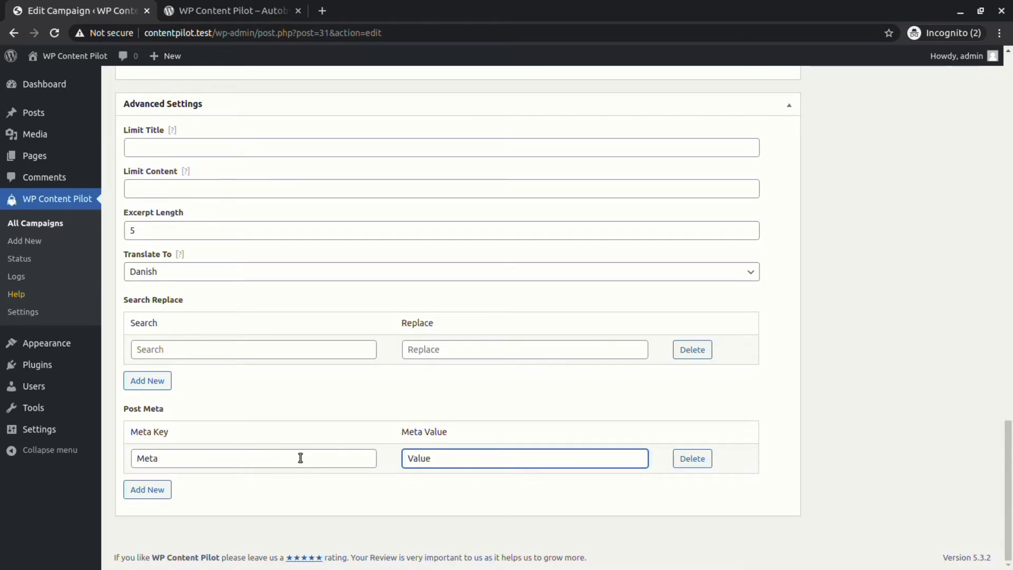
scroll("up", 3)
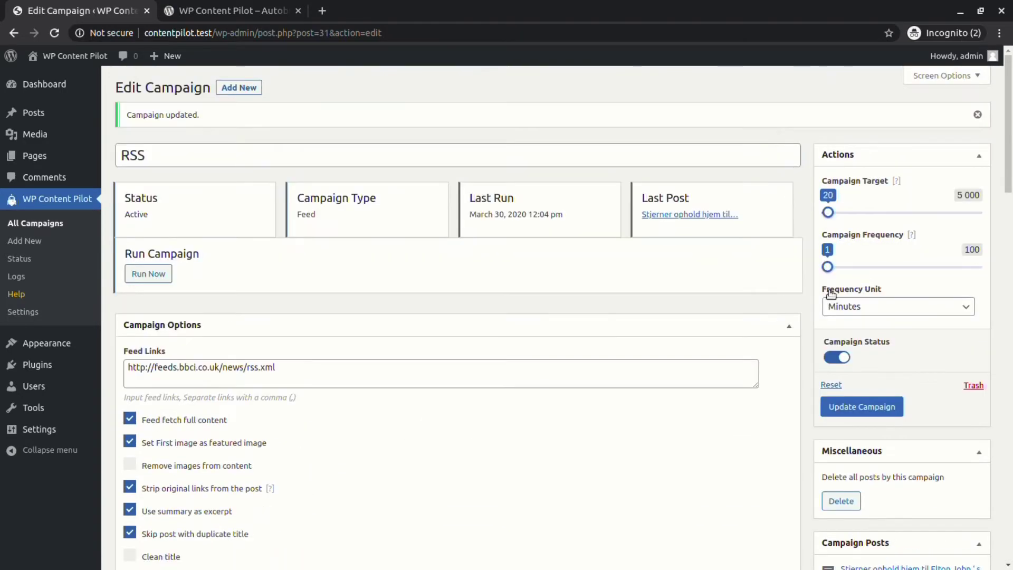
left_click(148, 274)
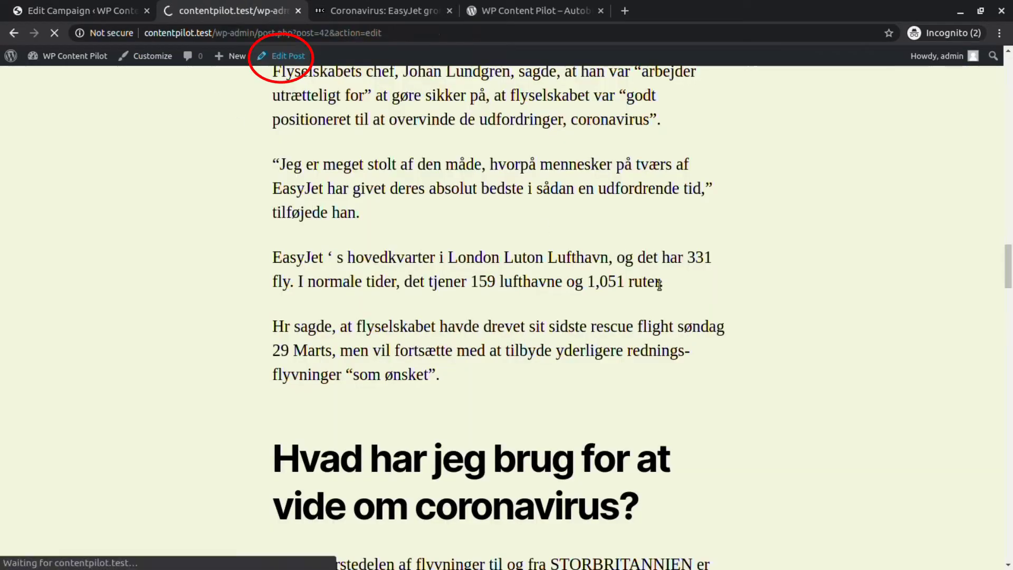
left_click(286, 56)
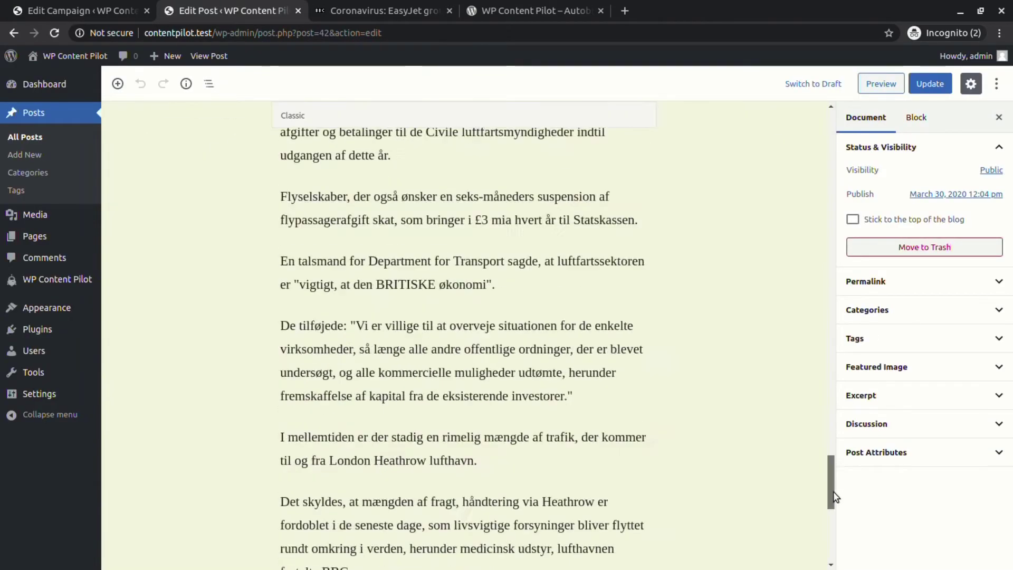
Ban the word Cancer and add a search-replace of Coronavirus to Covid 19, then update the campaign.
scroll("down", 3)
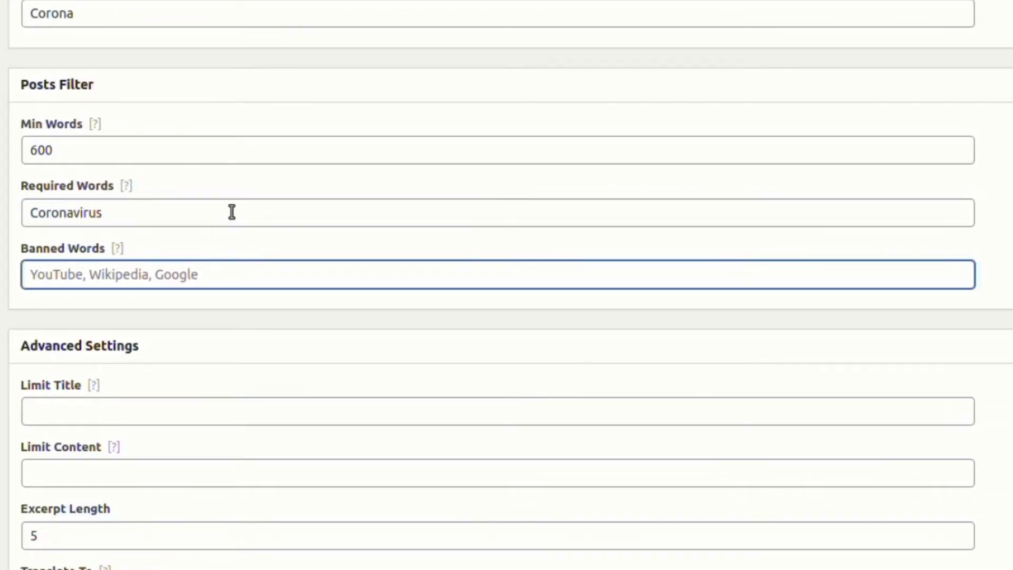
type("Cancer")
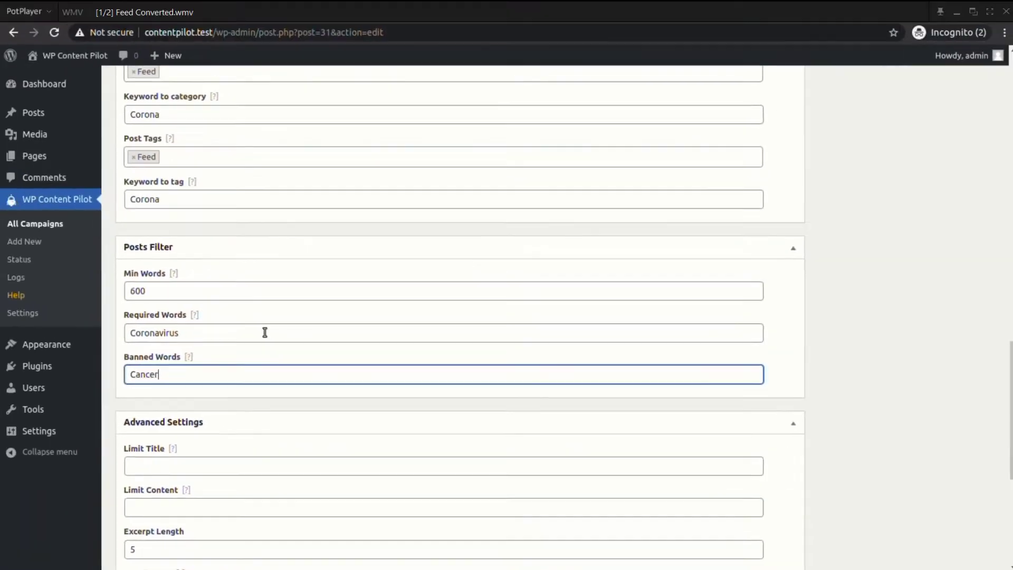
scroll("down", 3)
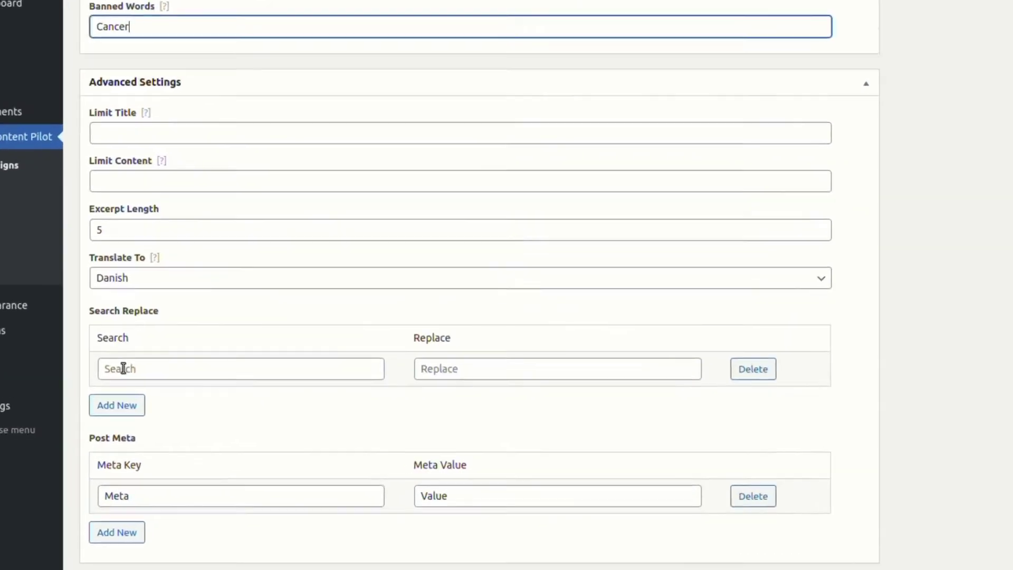
type("Coronavirus")
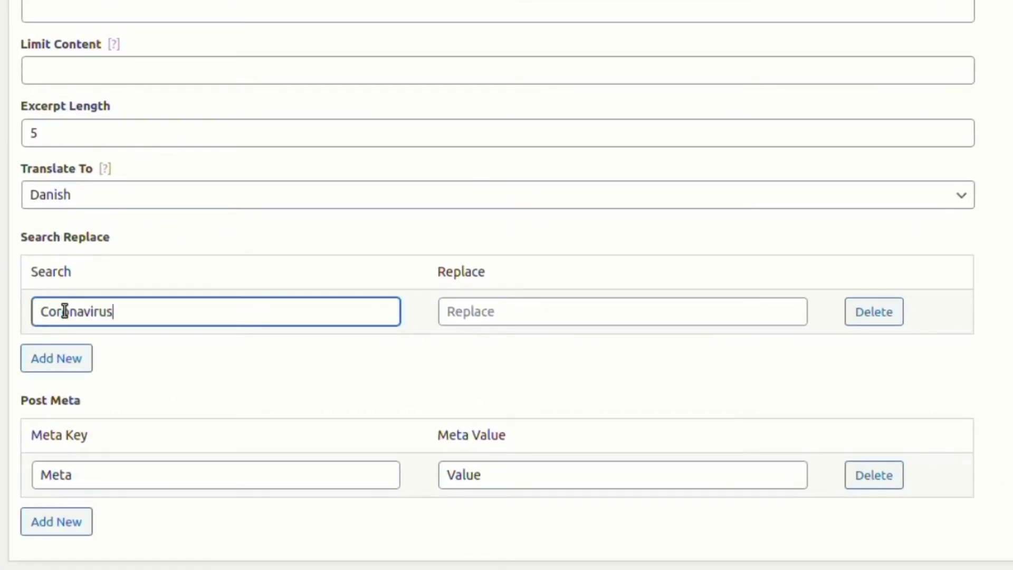
type("Covid")
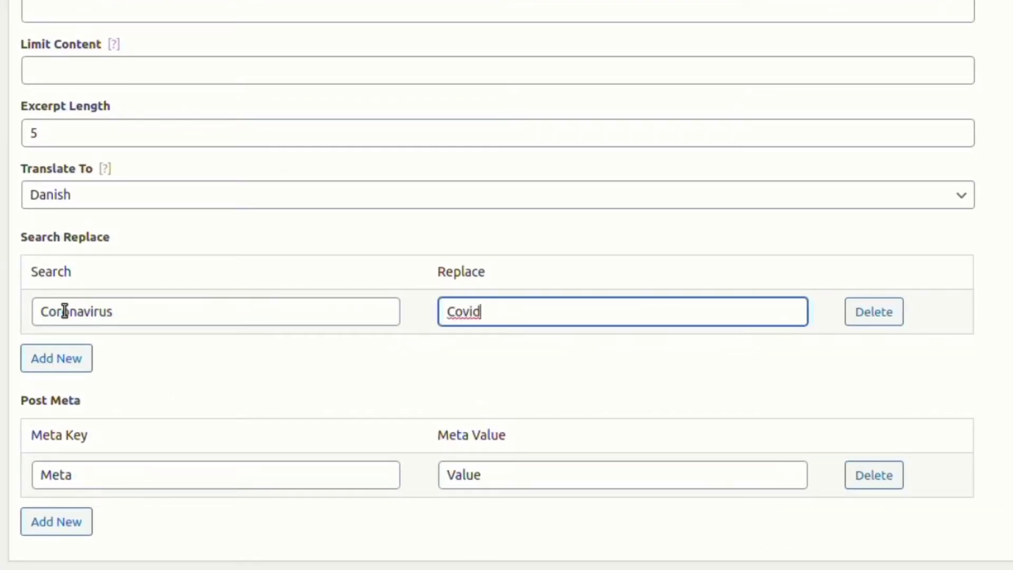
type("19")
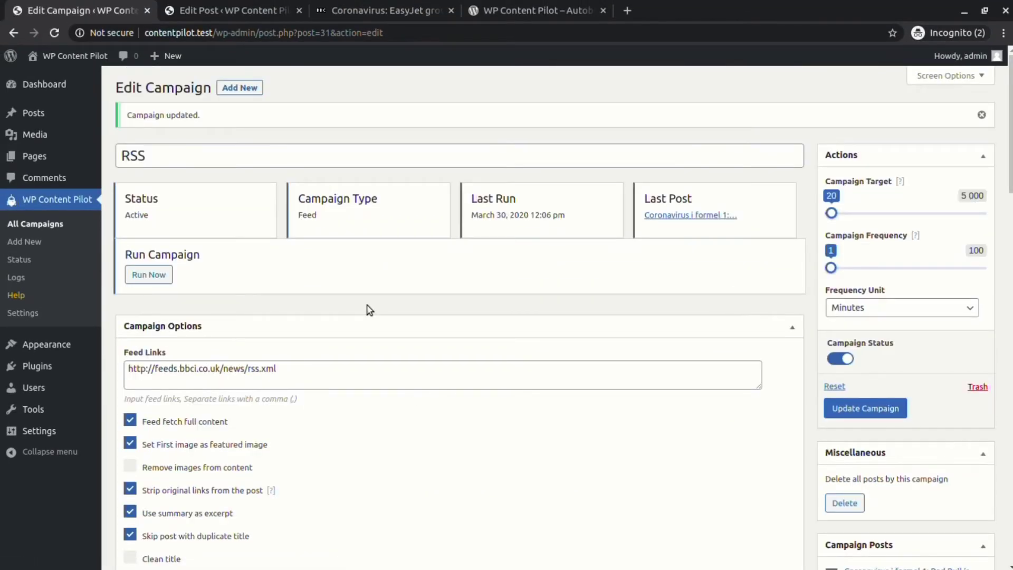
Run the campaign and read the newly published BBC post on the site.
left_click(148, 274)
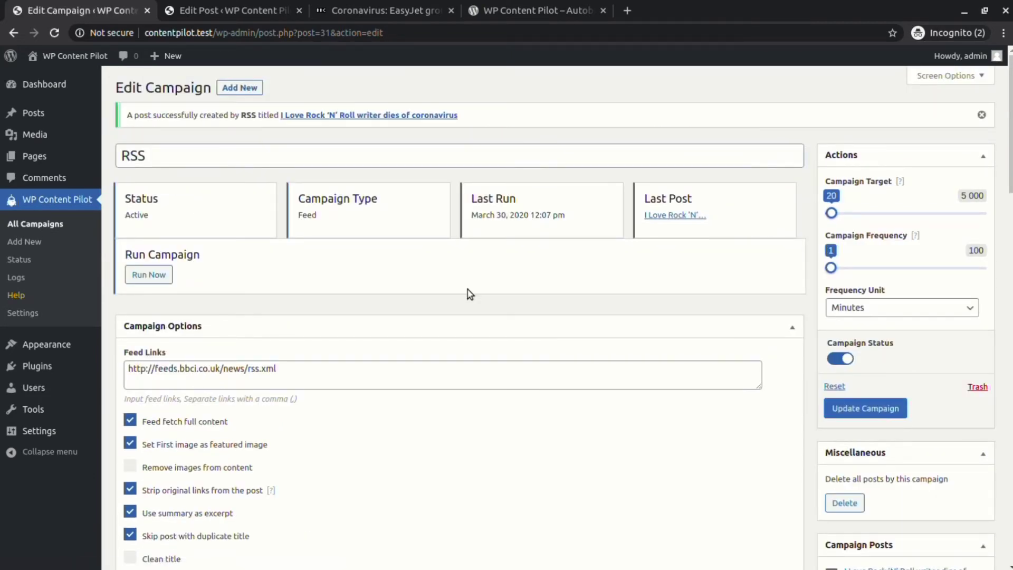
left_click(369, 115)
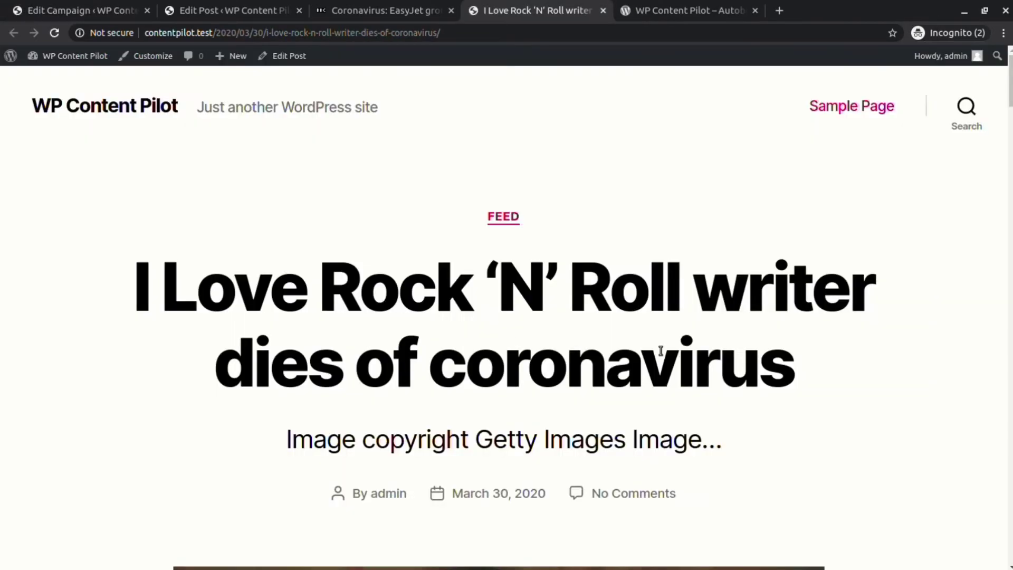
scroll("down", 3)
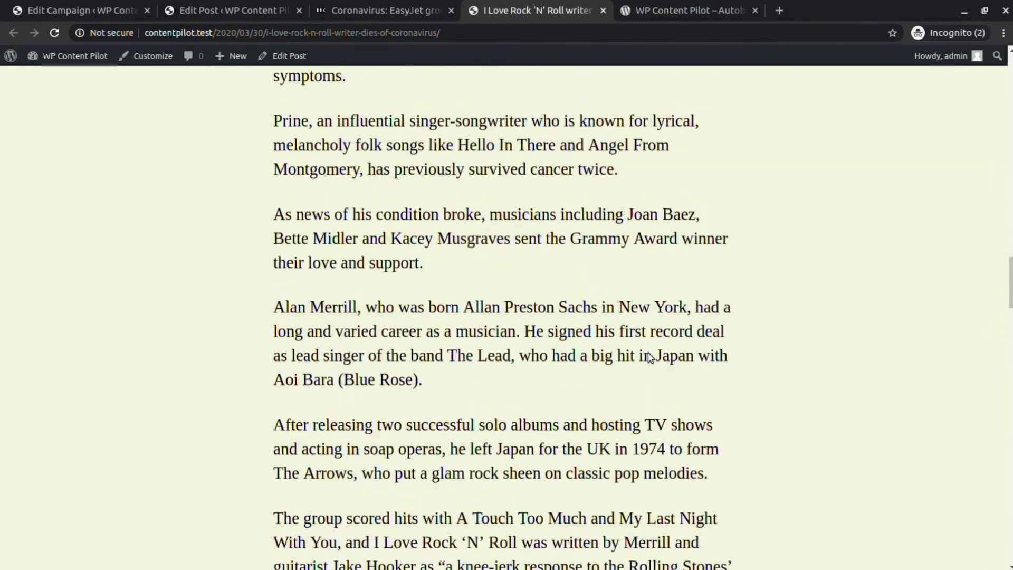
scroll("down", 3)
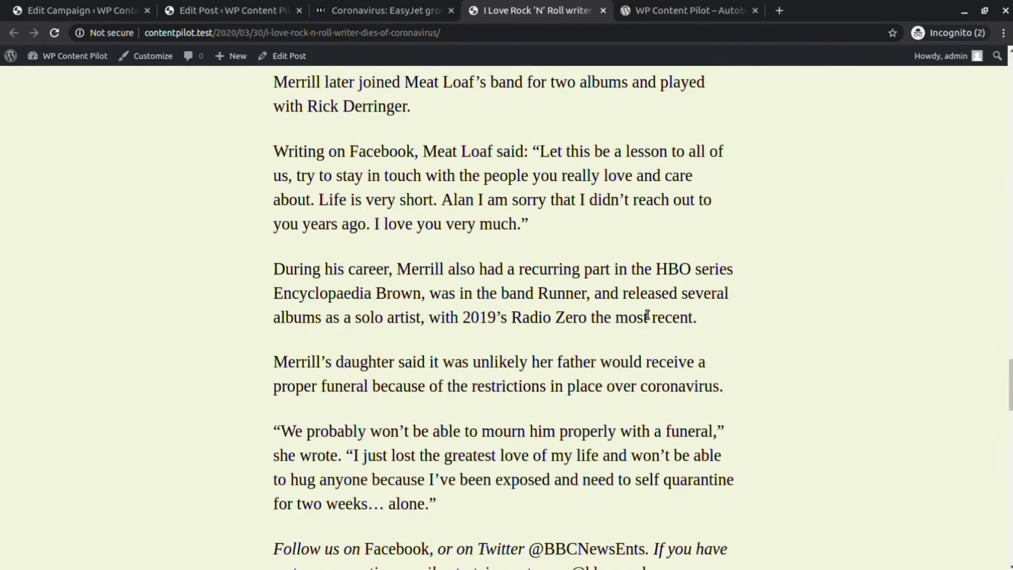
scroll("up", 3)
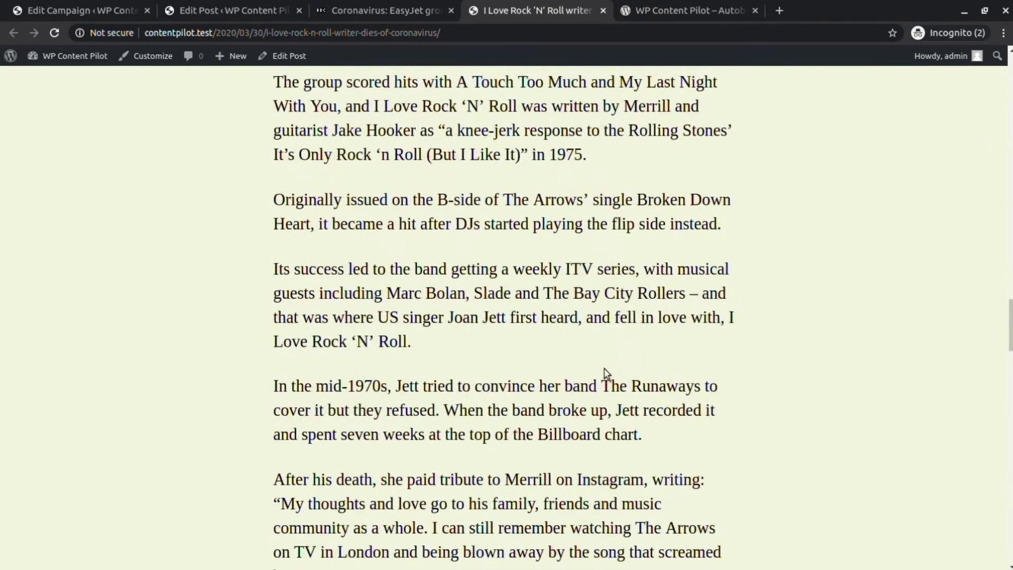
scroll("up", 3)
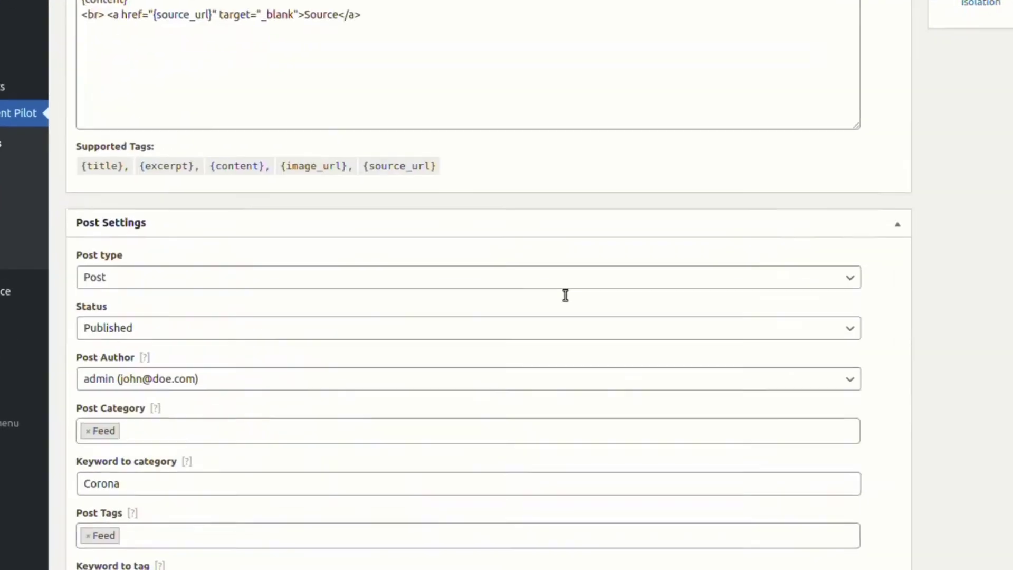
scroll("down", 3)
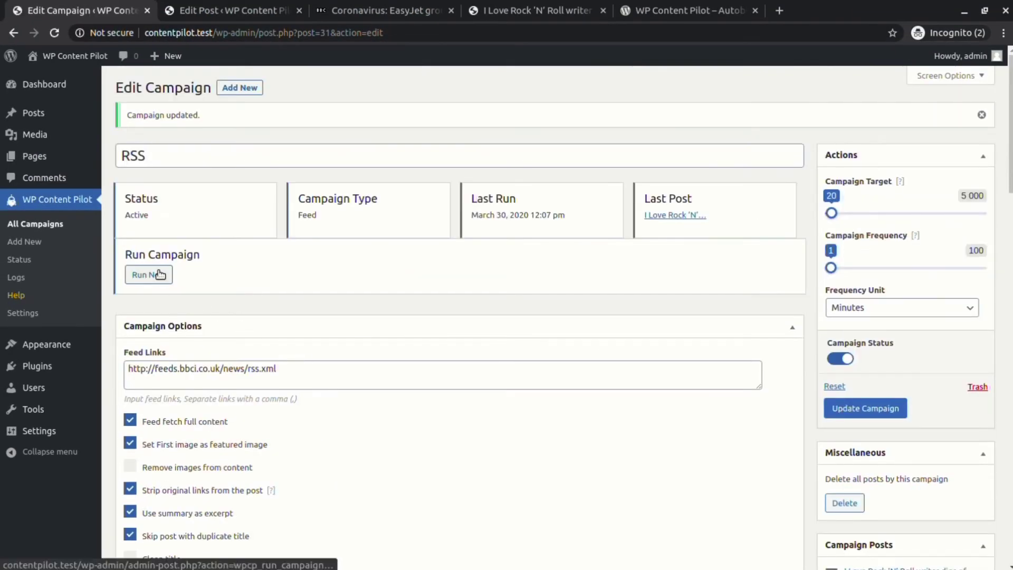
Run again, read the 'What are the symptoms?' post showing Covid, and compare with the BBC source article.
left_click(148, 275)
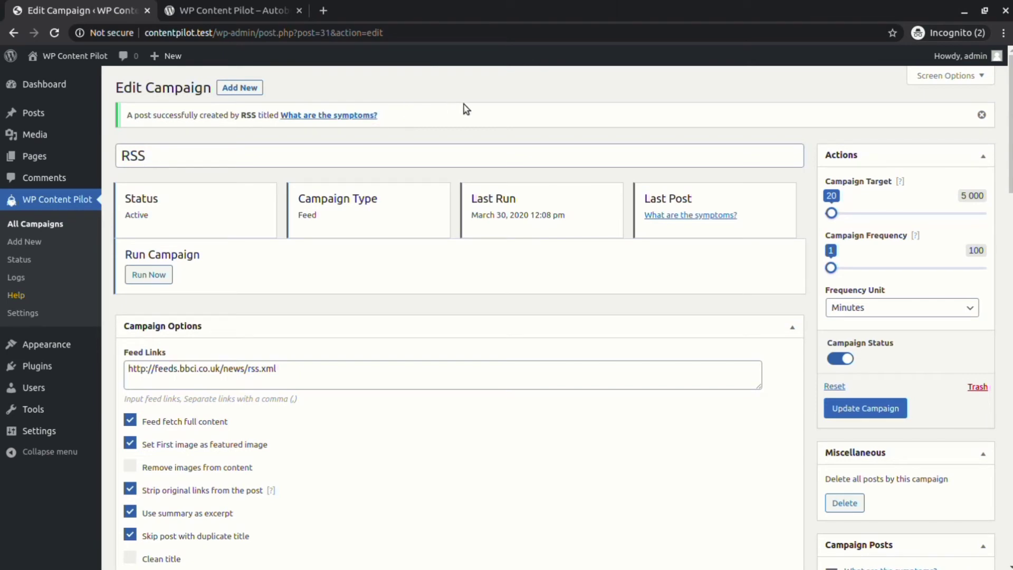
left_click(328, 115)
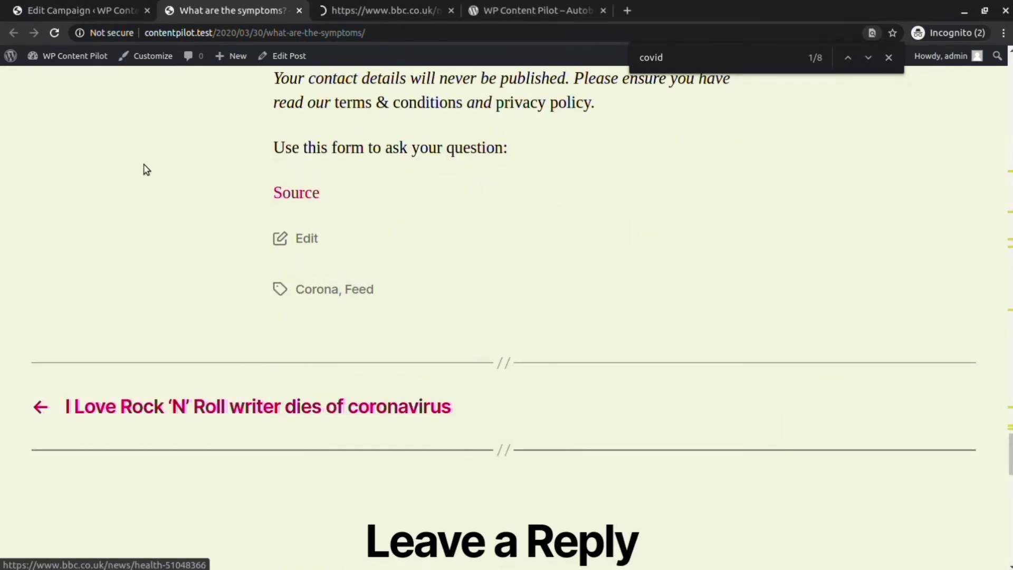
left_click(383, 11)
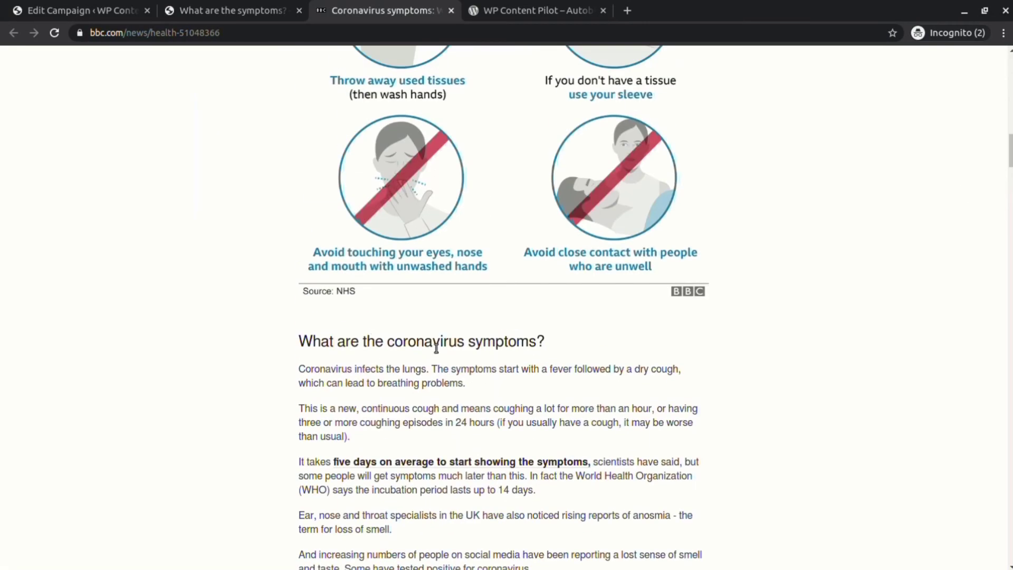
left_click(232, 11)
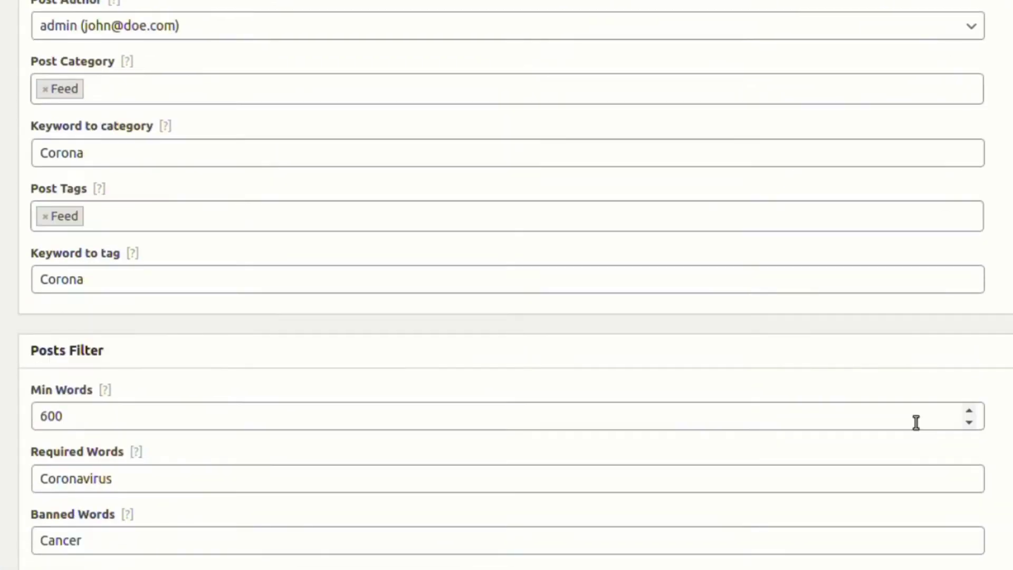
Run the campaign with Post type Page and view the generated Self-isolation page on the site.
scroll("up", 3)
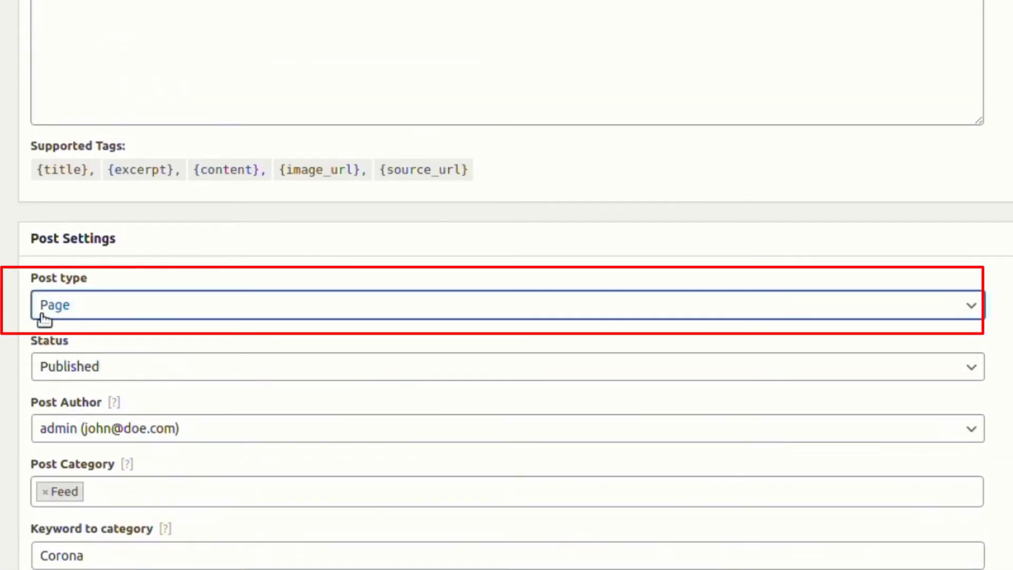
scroll("up", 3)
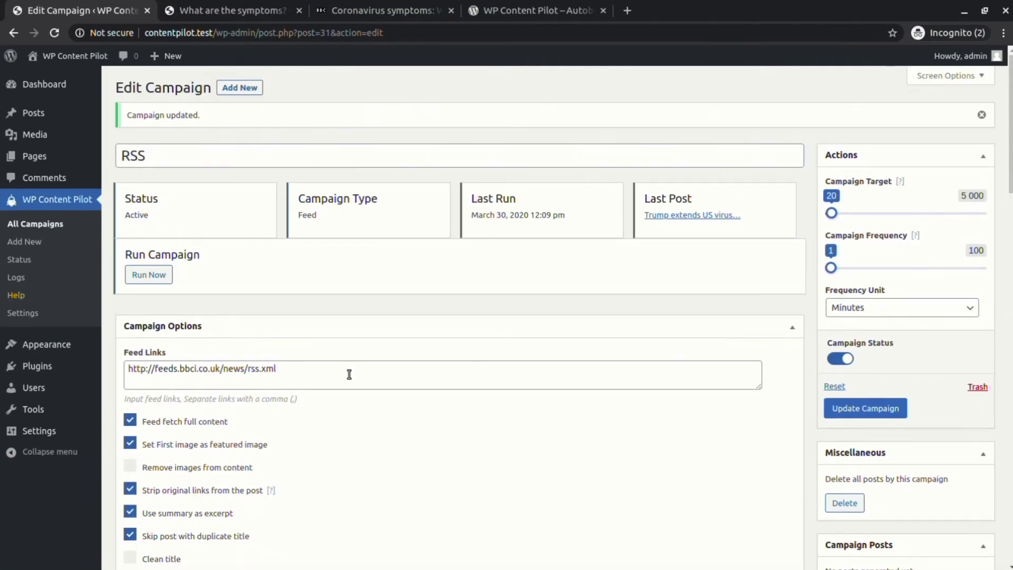
left_click(148, 275)
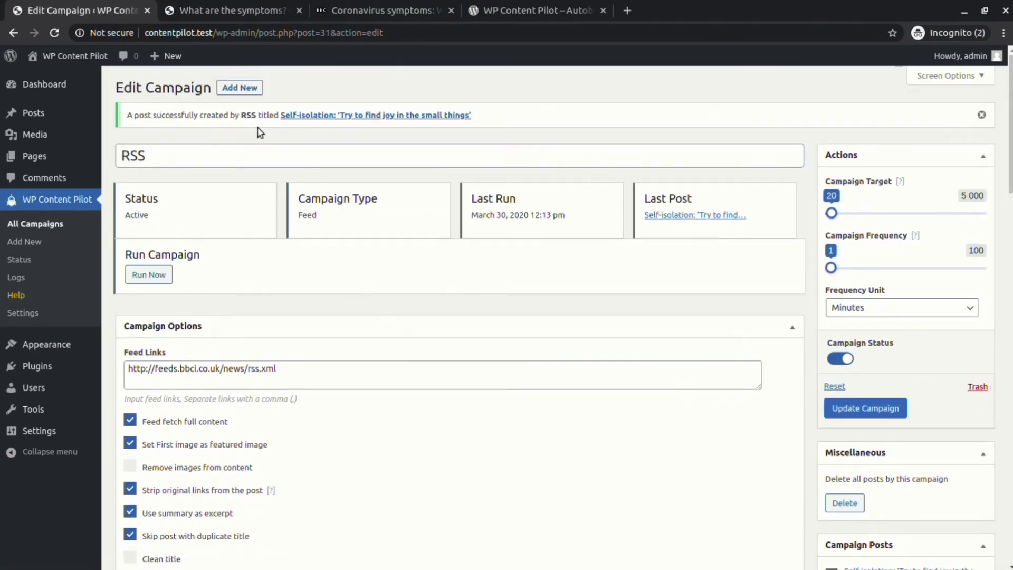
left_click(376, 115)
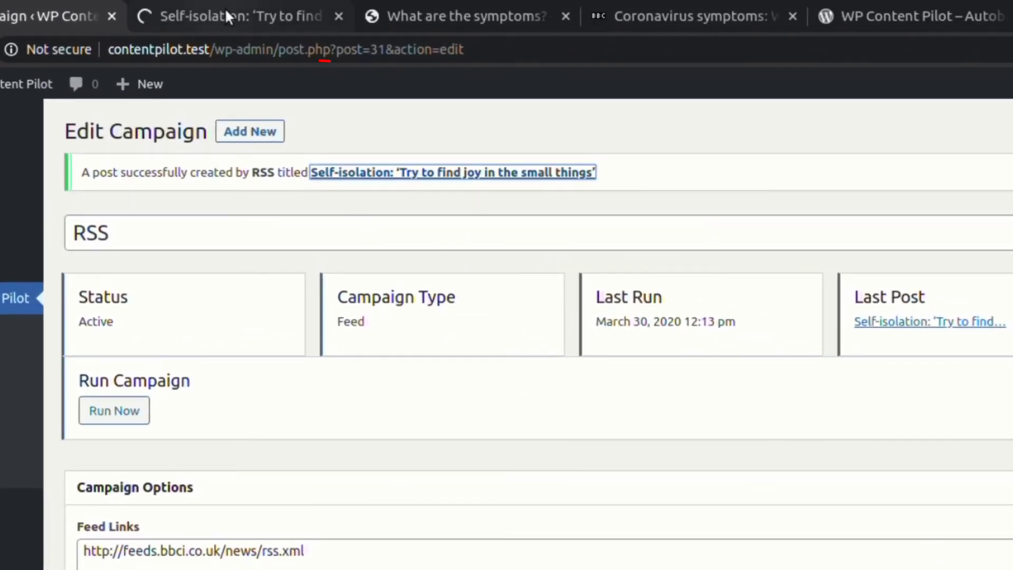
left_click(453, 172)
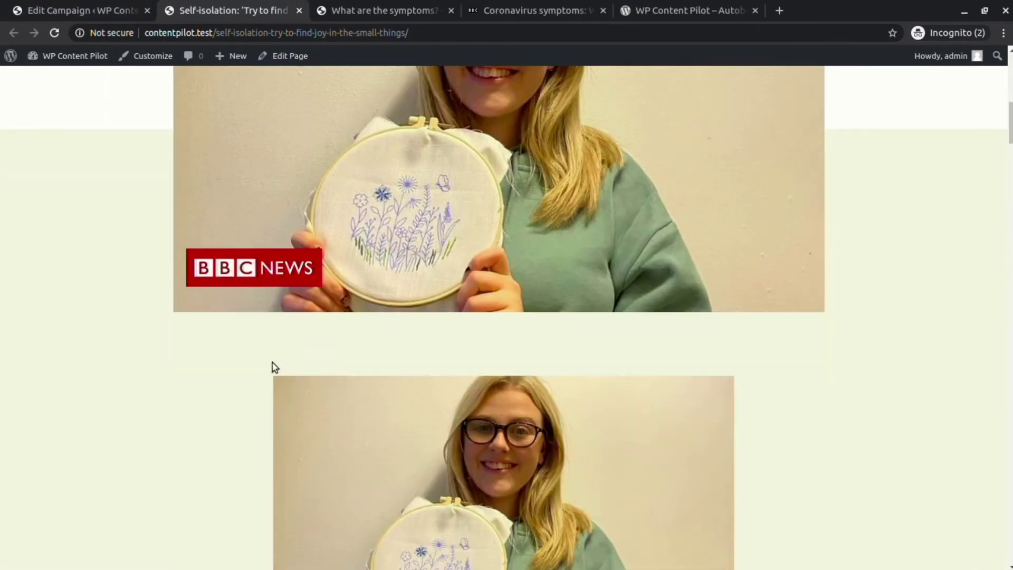
Change the campaign's Post type dropdown back to Post.
left_click(77, 10)
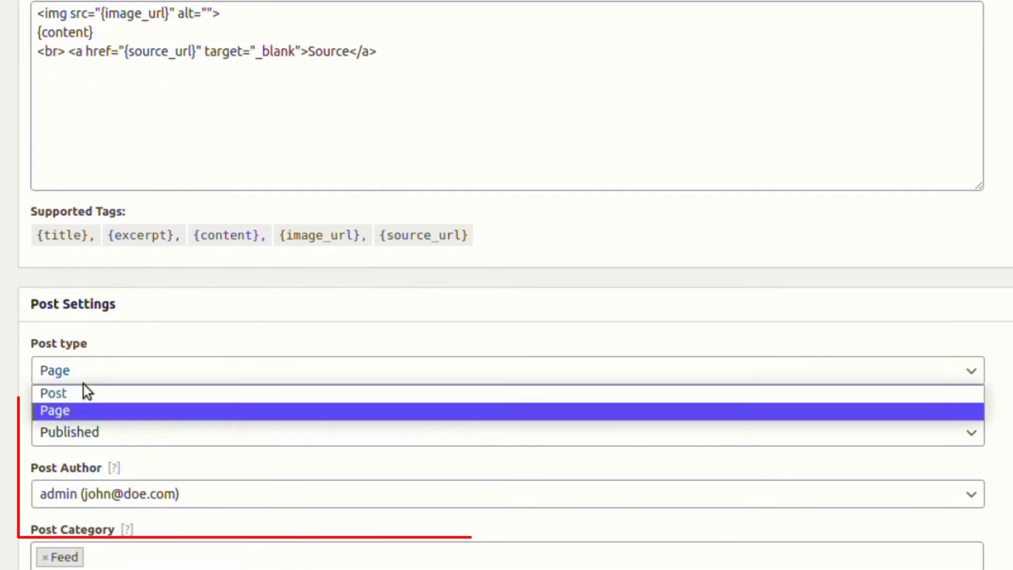
left_click(53, 392)
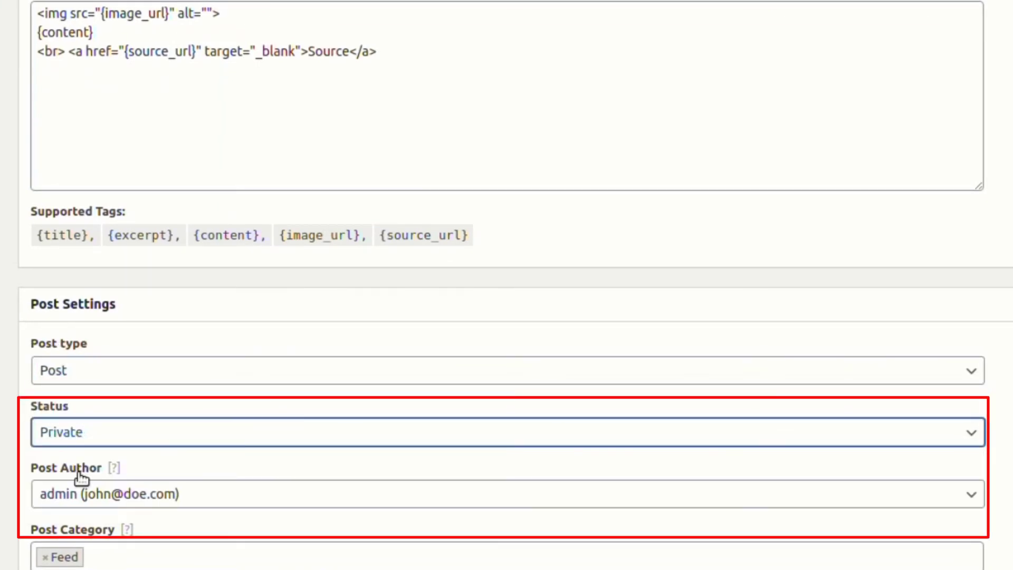